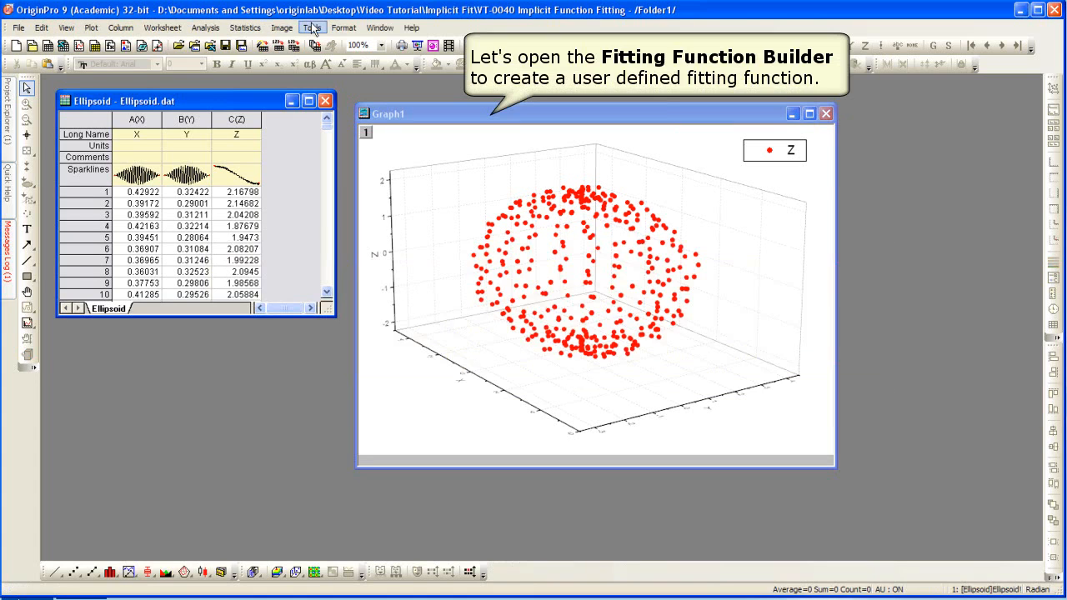
# Launch the Fitting Function Builder from Tools and continue with creating a new function
pyautogui.click(312, 28)
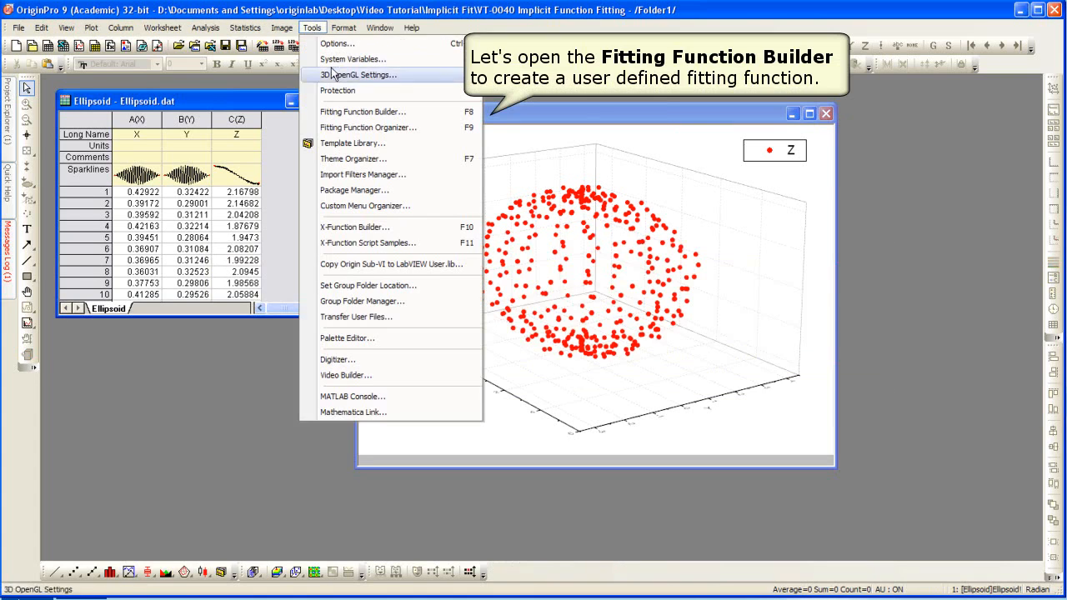
pyautogui.click(362, 111)
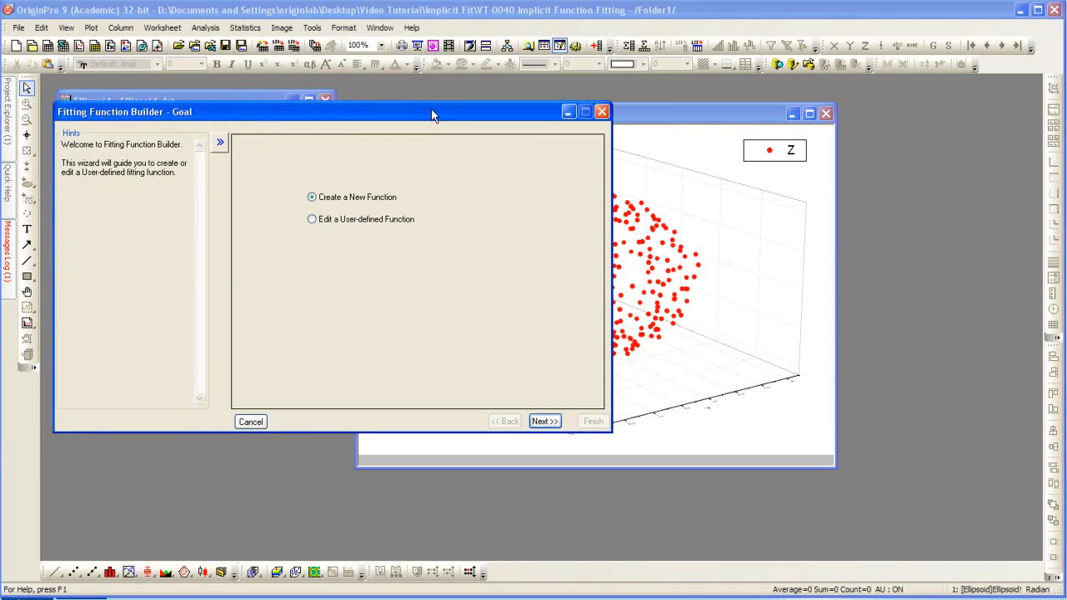
pyautogui.moveTo(443, 168)
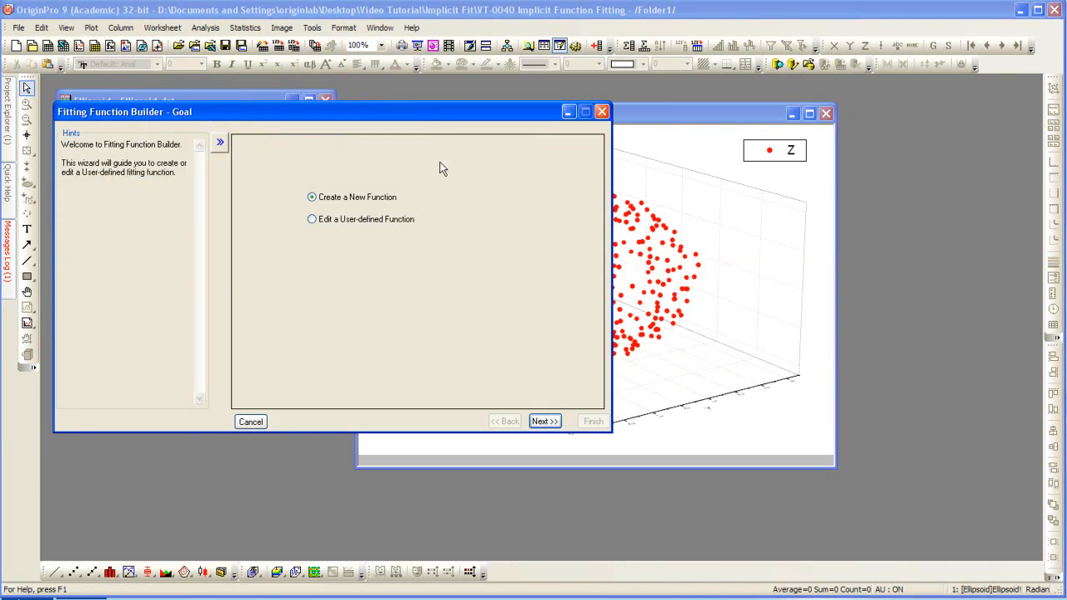
pyautogui.moveTo(425, 215)
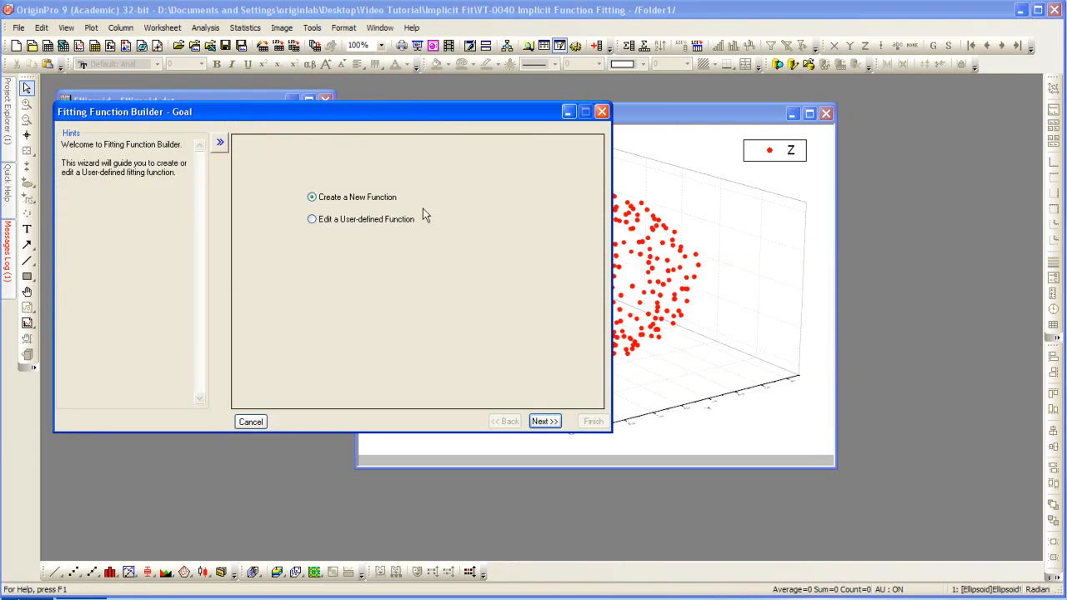
pyautogui.click(544, 421)
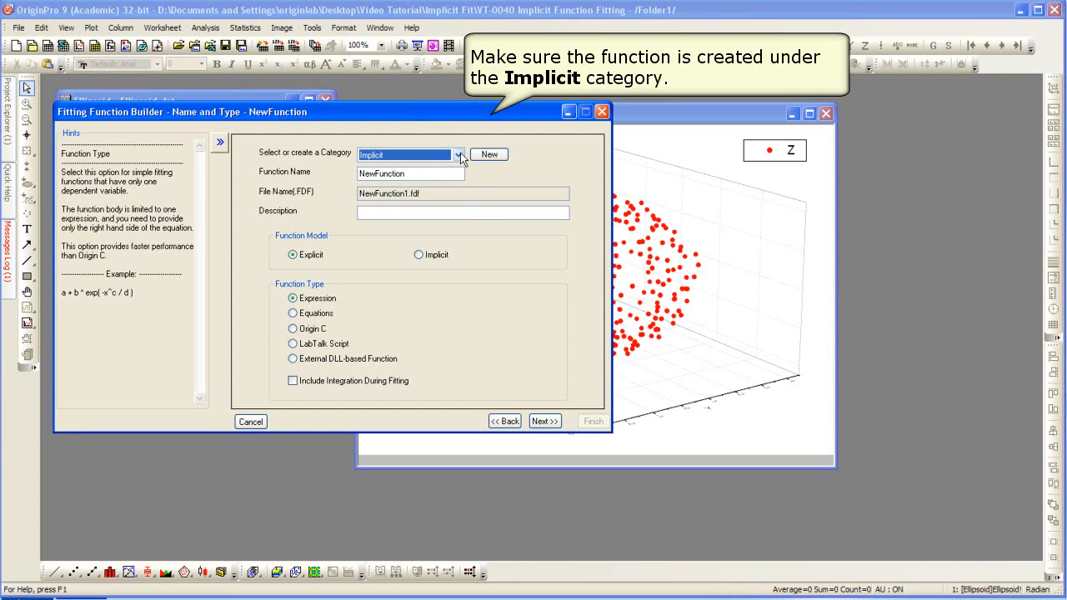
# Choose the Implicit category and name the new function Ellipsoid
pyautogui.click(458, 154)
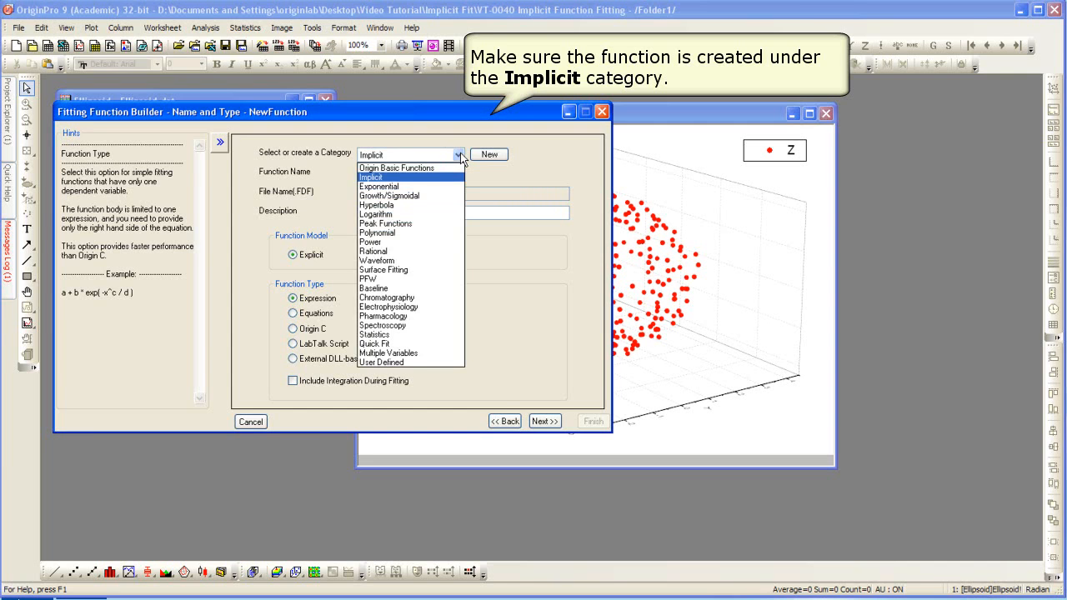
pyautogui.click(370, 177)
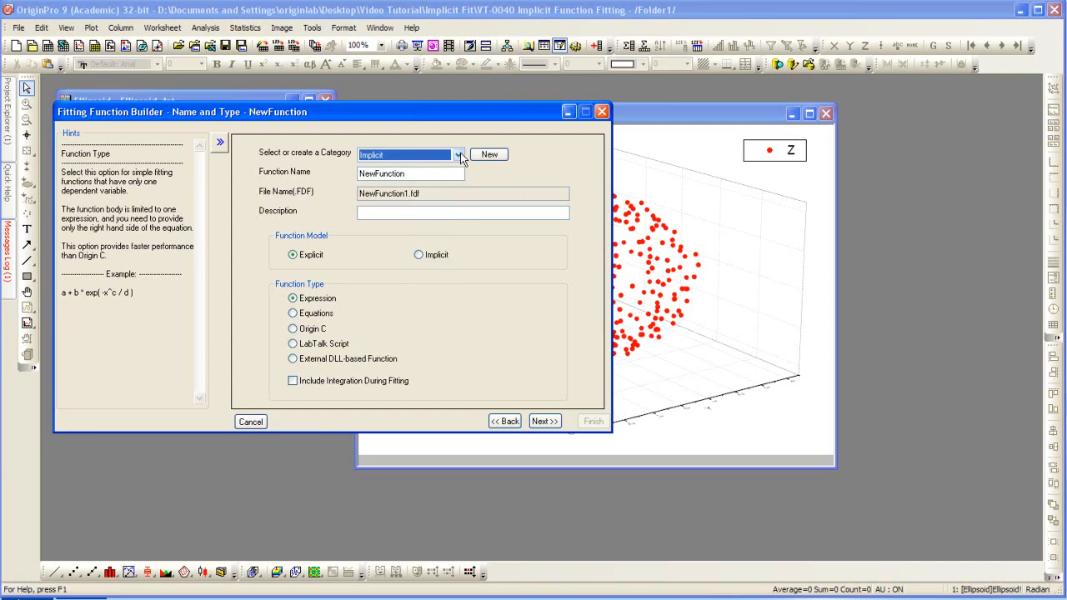
pyautogui.click(410, 173)
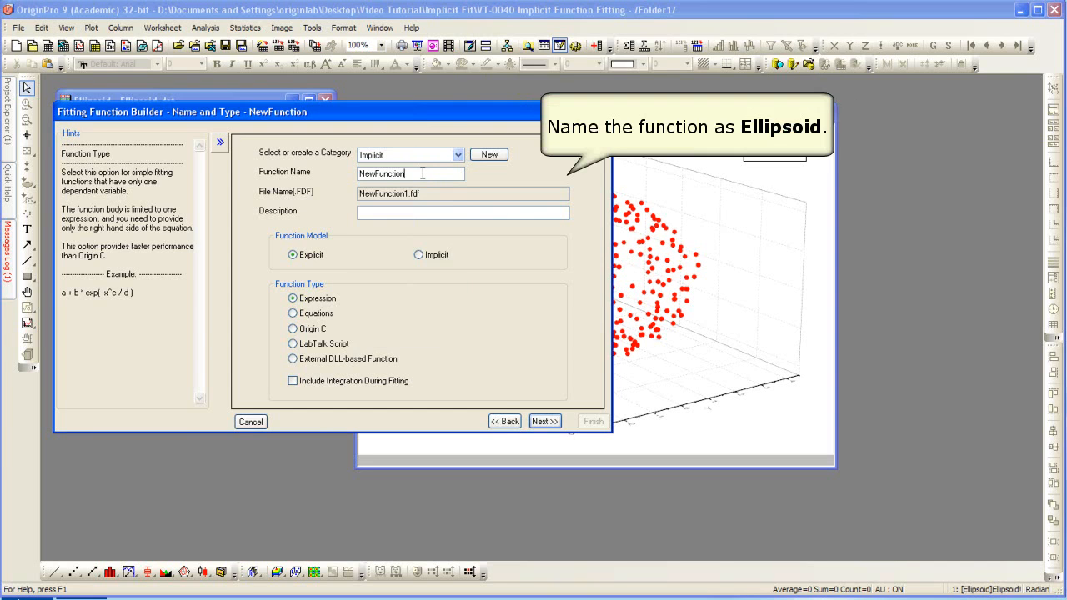
pyautogui.tripleClick(410, 173)
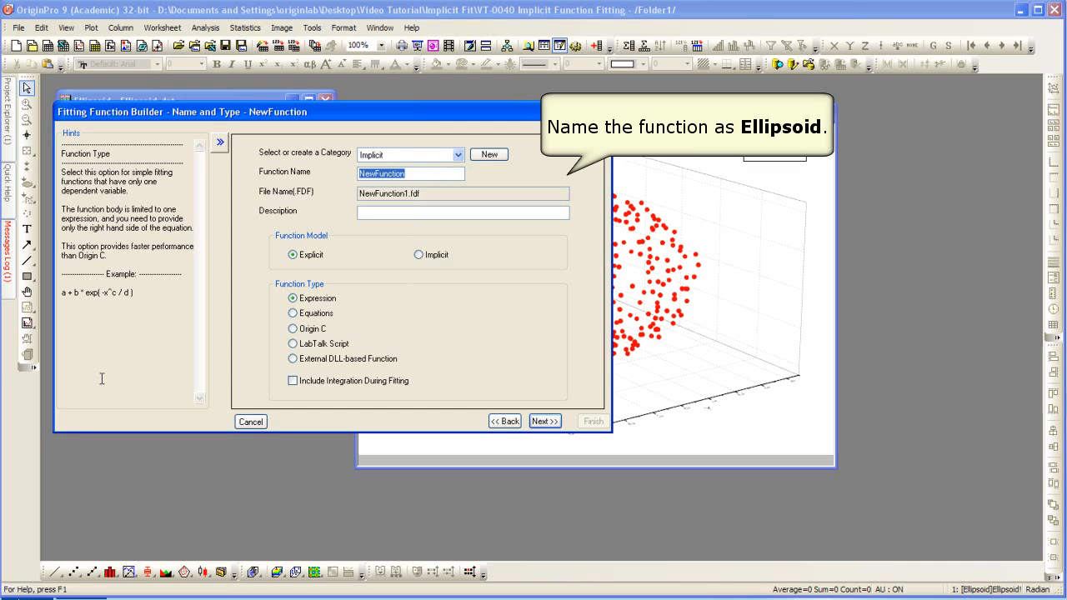
pyautogui.write('Ellipsoid')
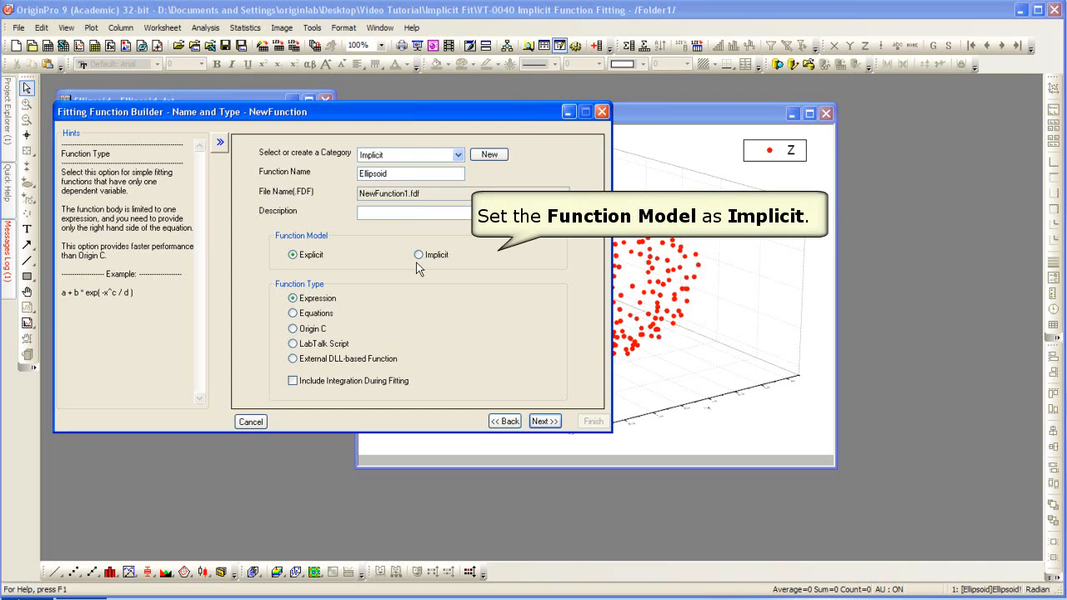
# Select the Implicit function model and advance to variables and parameters
pyautogui.click(419, 254)
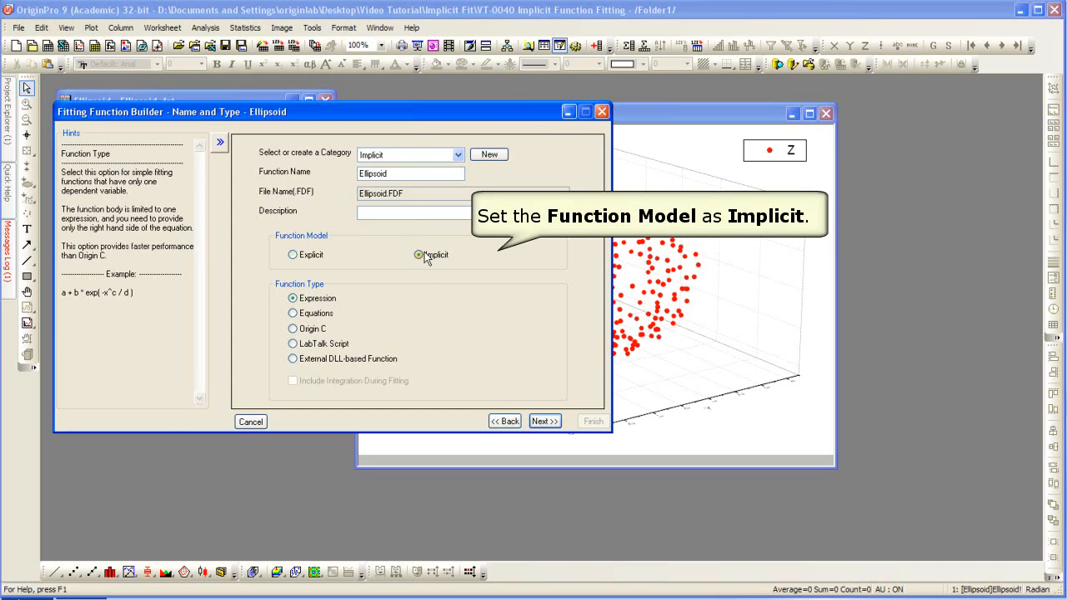
pyautogui.click(419, 255)
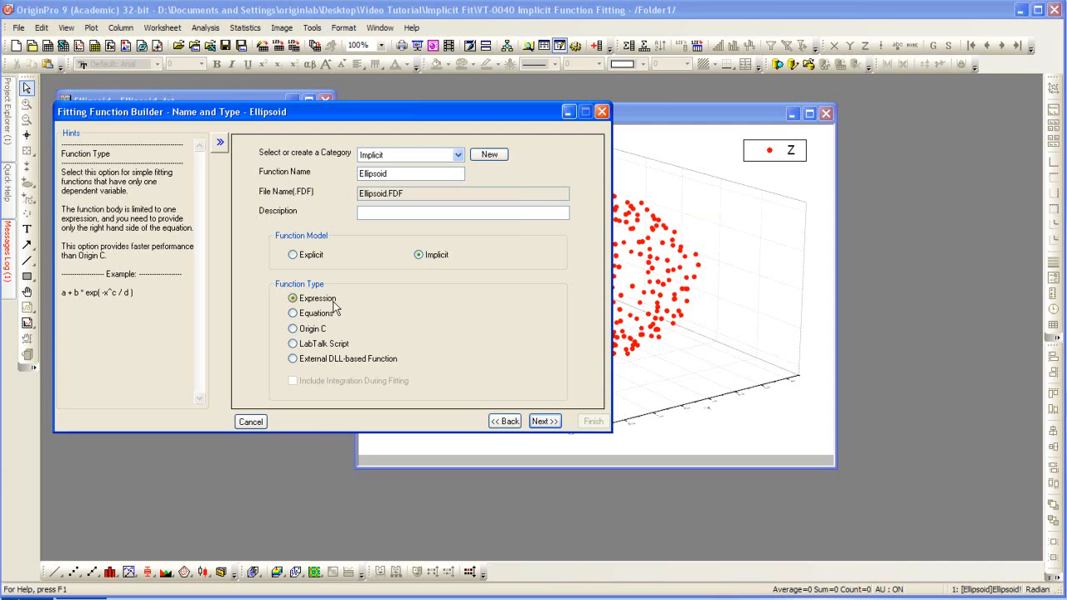
pyautogui.click(545, 422)
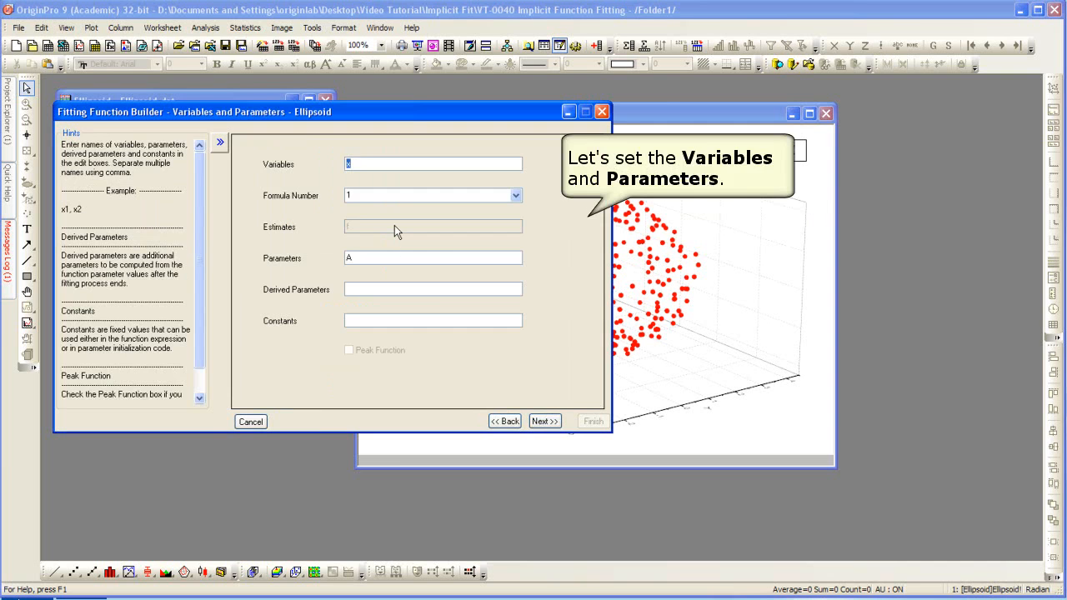
pyautogui.moveTo(399, 214)
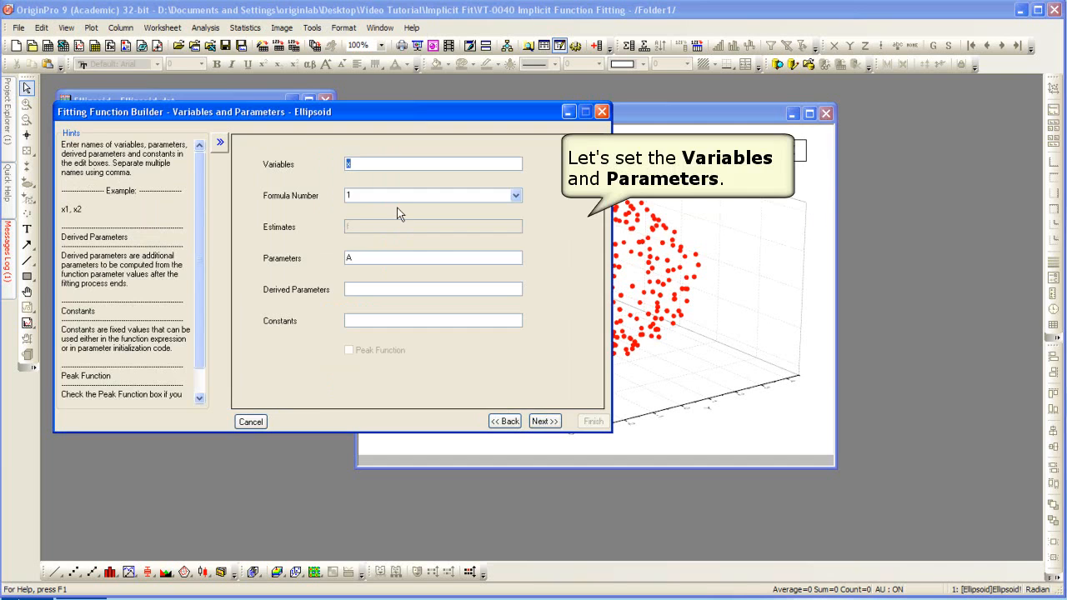
# Enter variables x,y,z and parameters x0,y0,z0,a,b,c, then advance to the expression step
pyautogui.write('x')
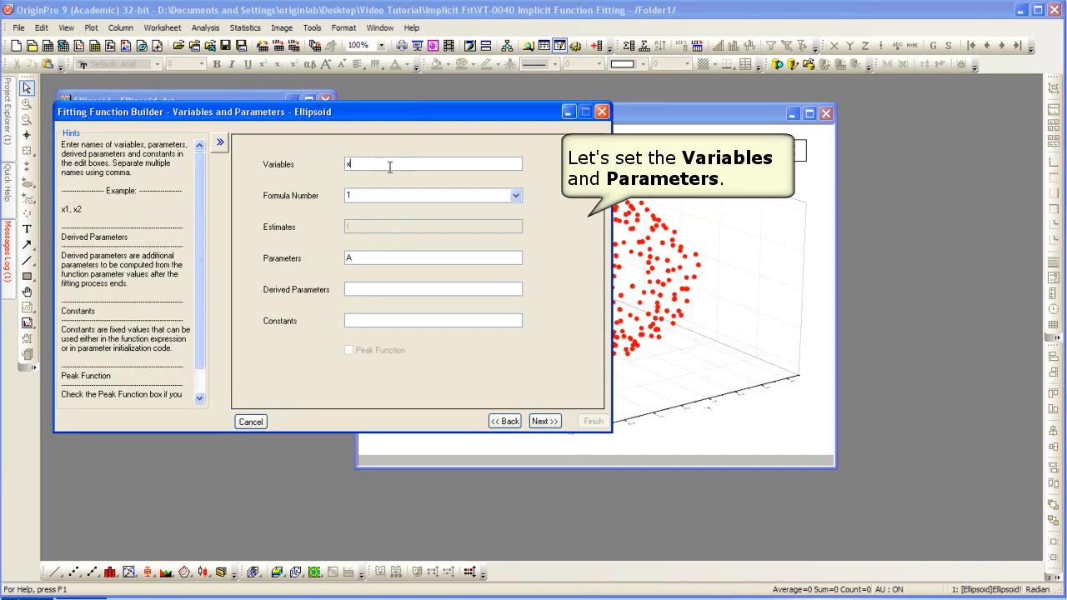
pyautogui.write(',y,z')
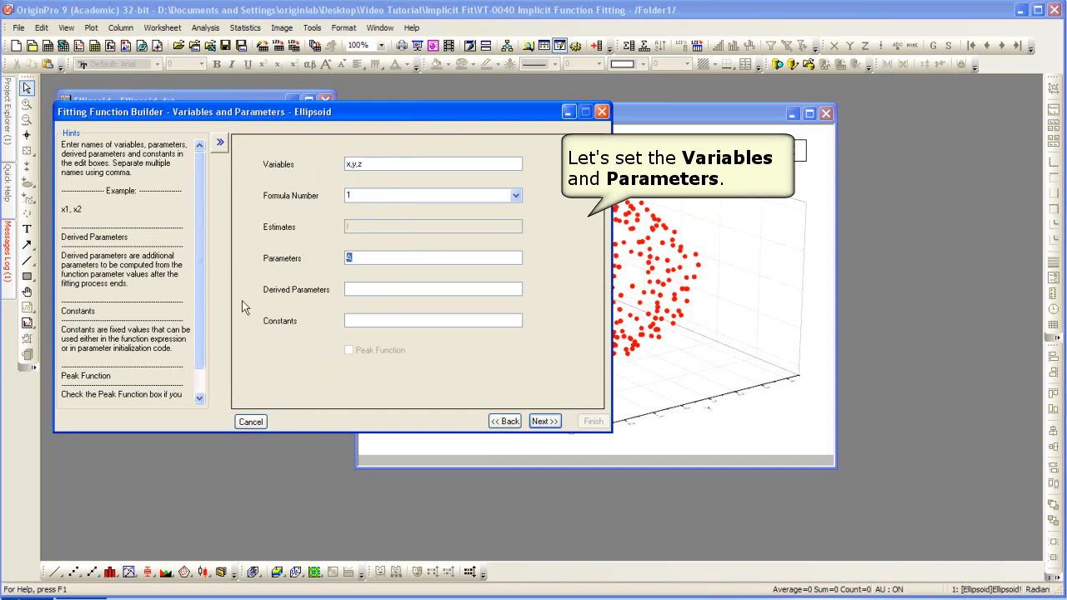
pyautogui.write('x0,y')
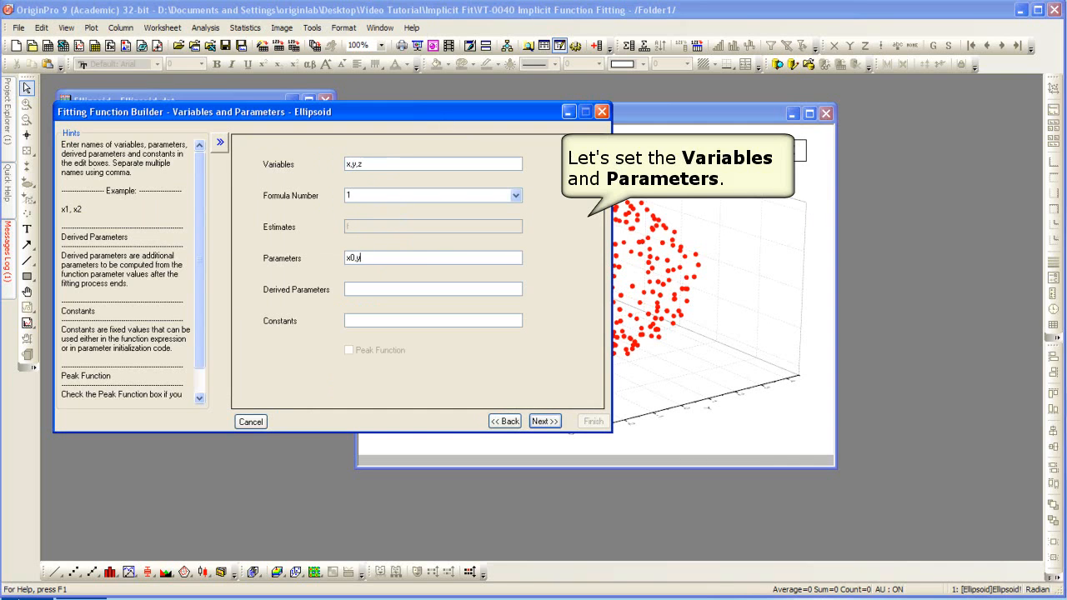
pyautogui.write('0,z0')
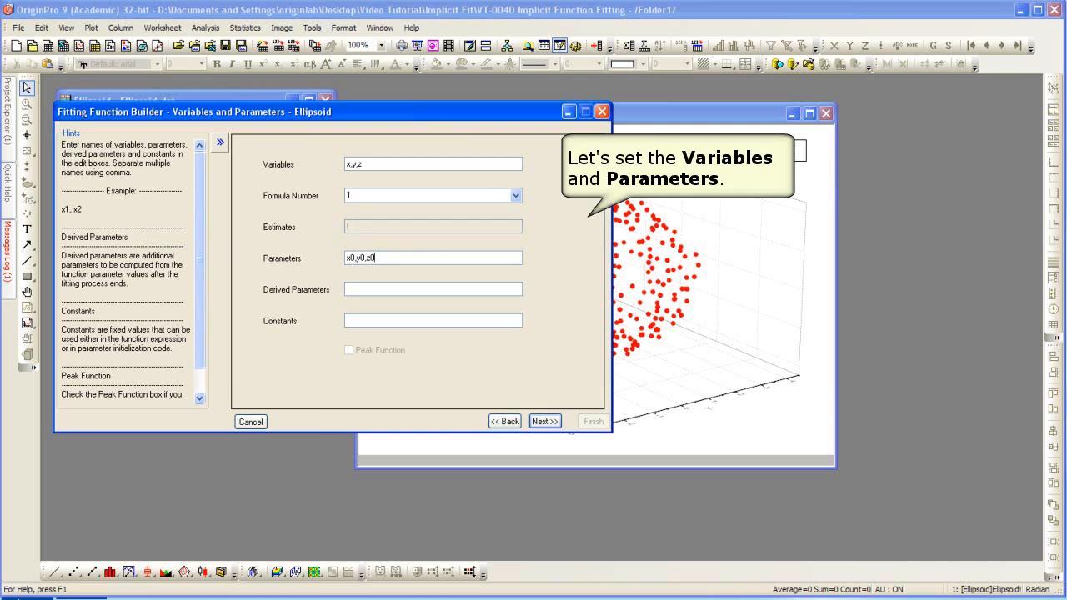
pyautogui.write(',a,b,c')
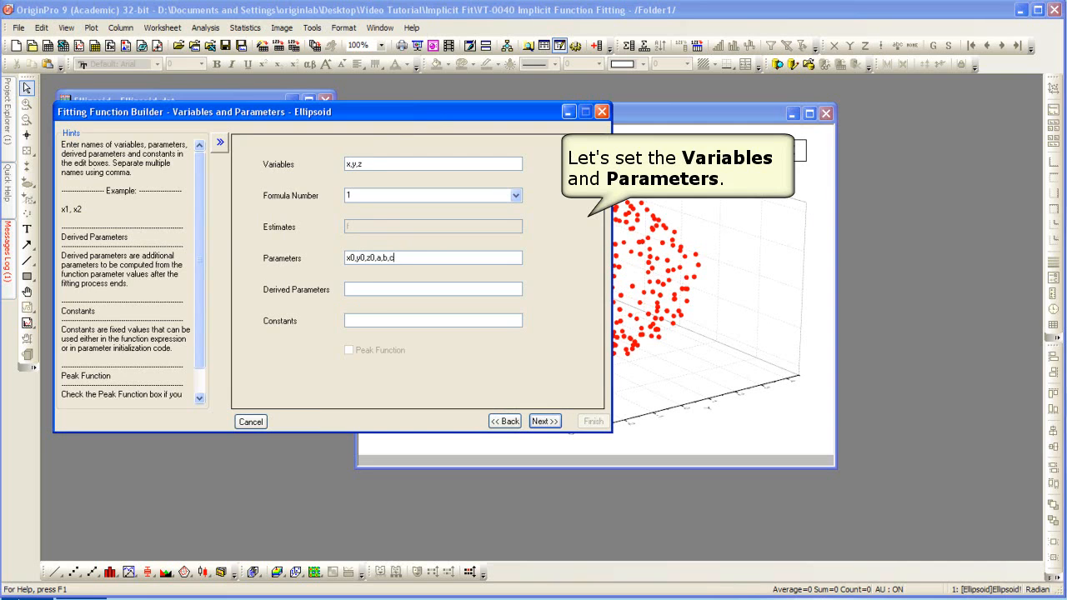
pyautogui.click(543, 421)
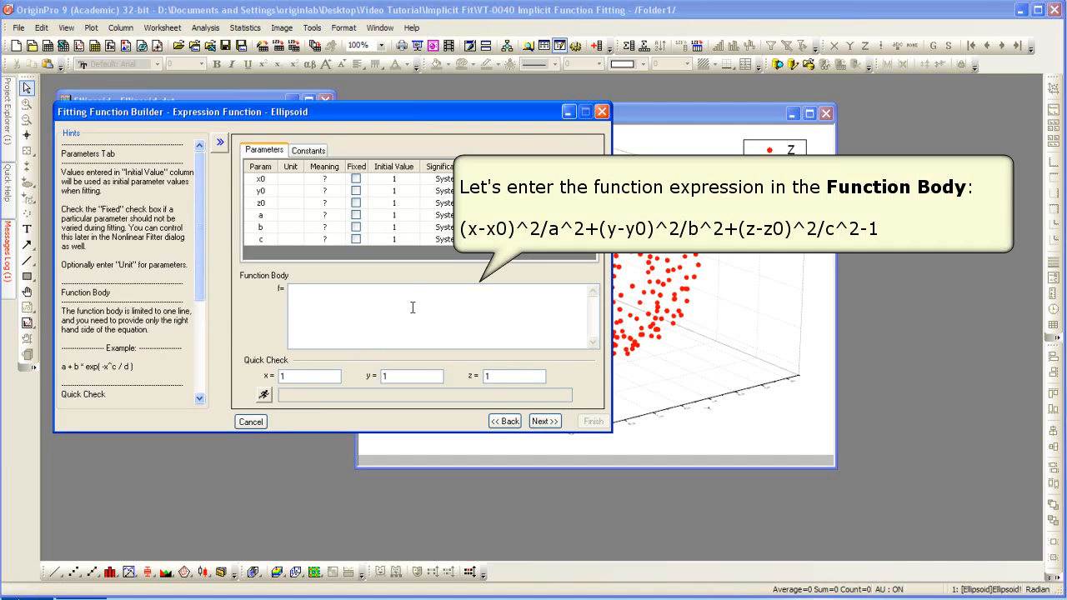
# Enter the function body (x-x0)^2/a^2+(y-y0)^2/b^2+(z-z0)^2/c^2-1
pyautogui.write('(x-x0')
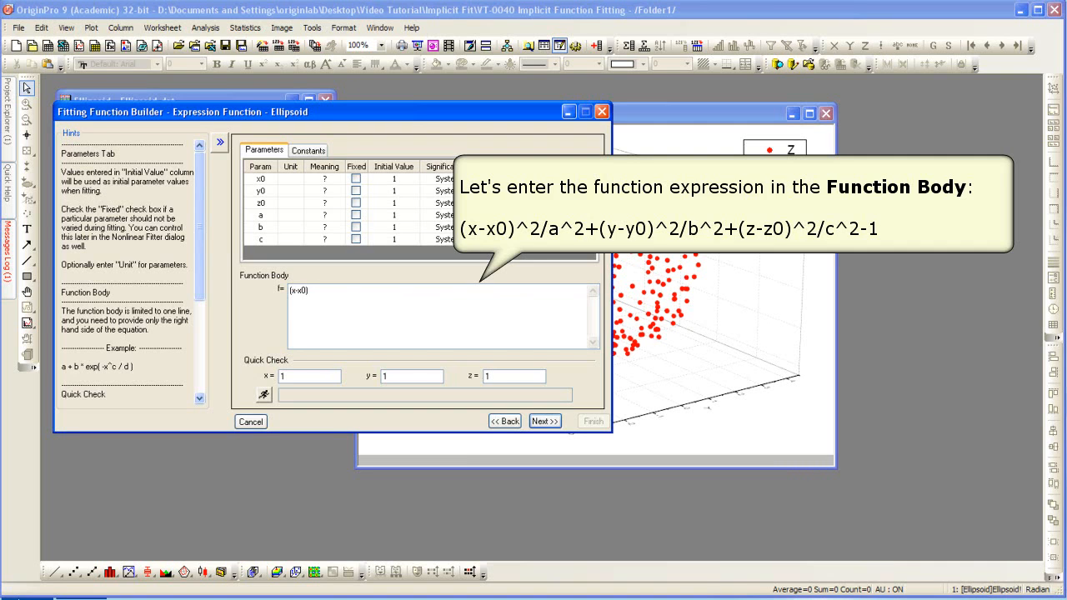
pyautogui.write('^2/a')
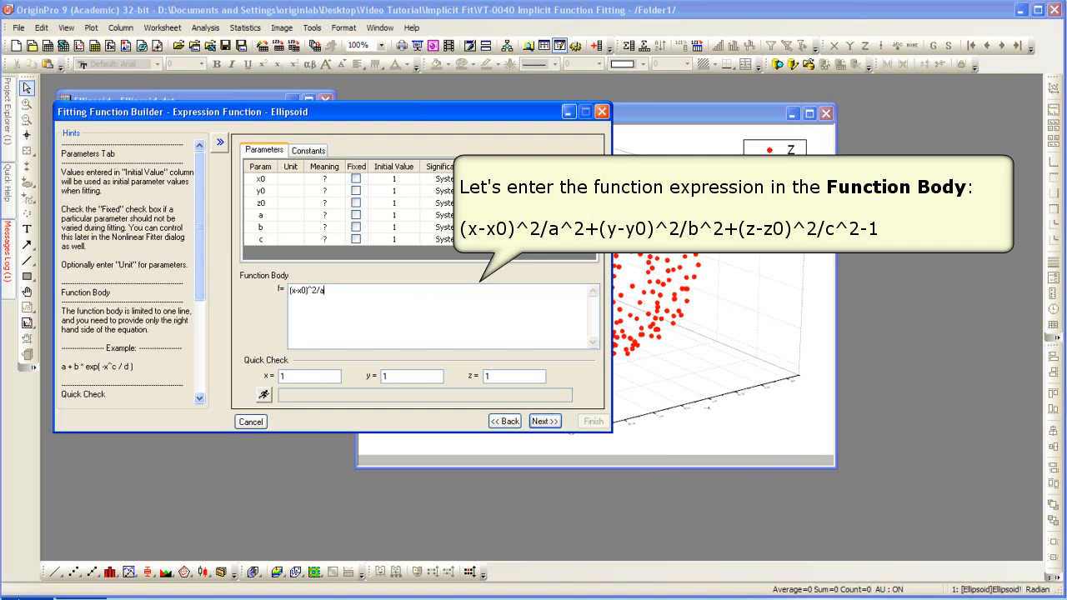
pyautogui.write('^2+')
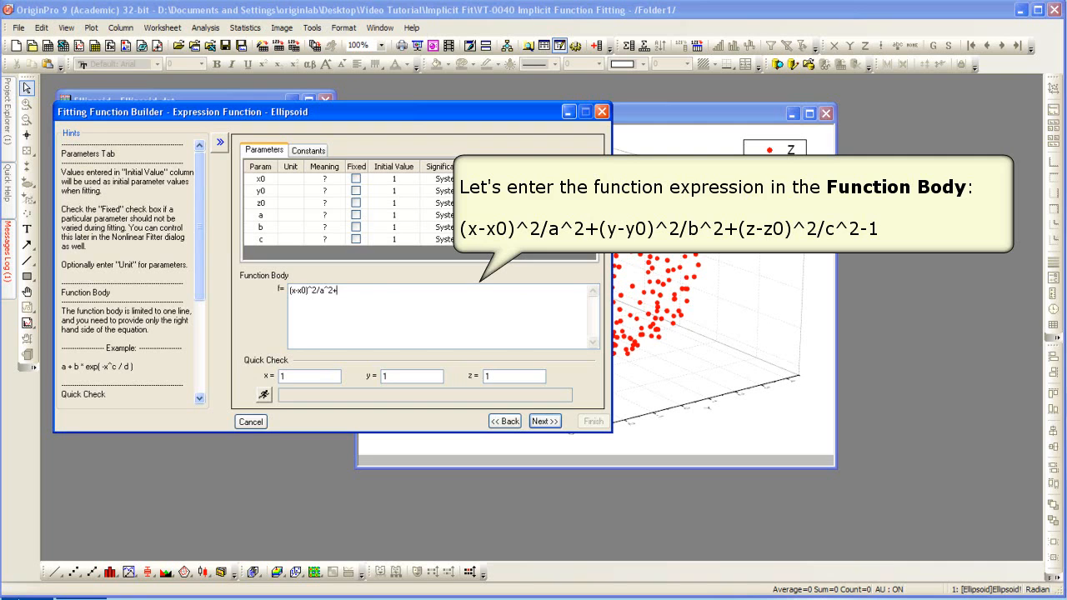
pyautogui.write('(y')
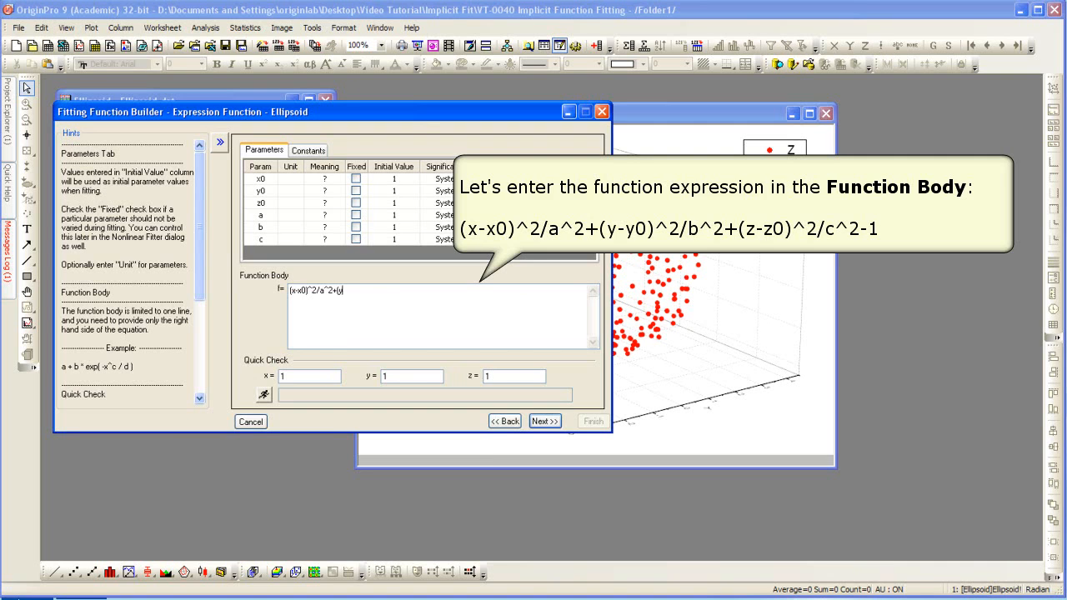
pyautogui.write('-y0')
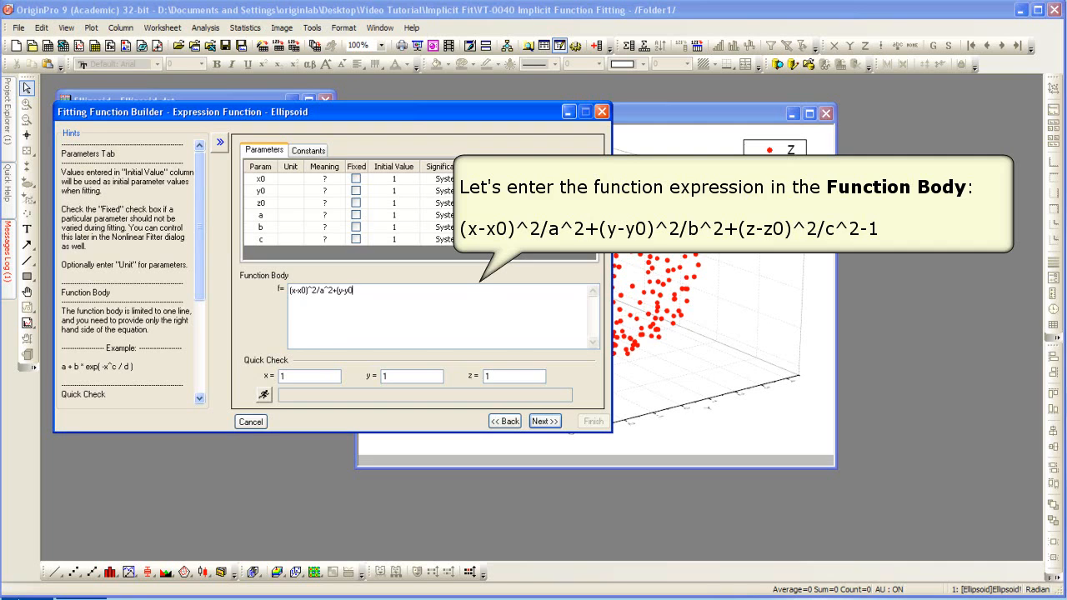
pyautogui.write('^2')
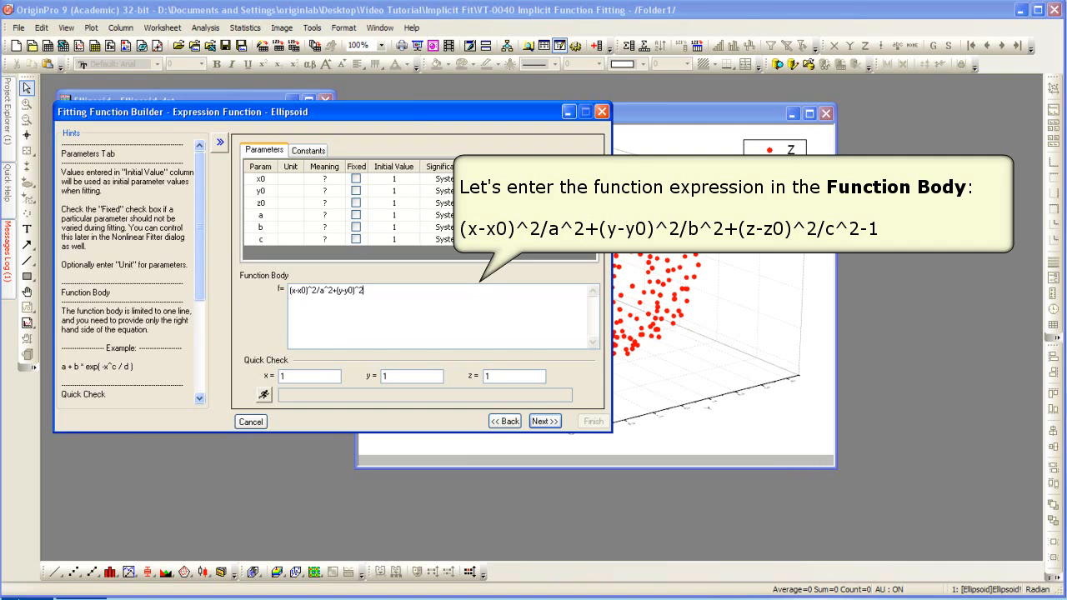
pyautogui.write('/b^2+(z-z0)^2/')
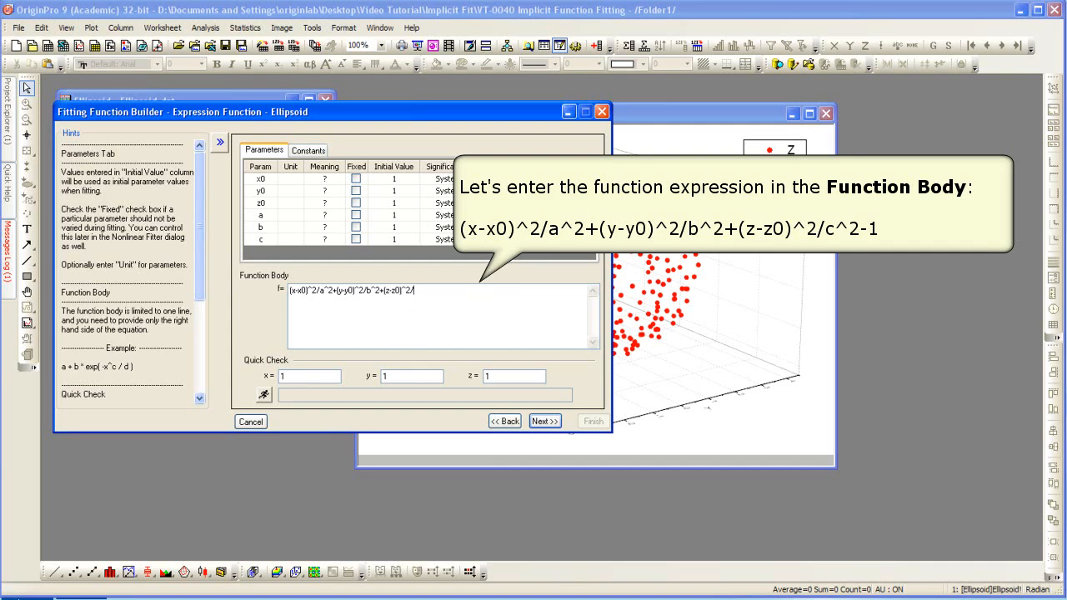
pyautogui.write('c^2-1')
pyautogui.click(394, 239)
pyautogui.write('3')
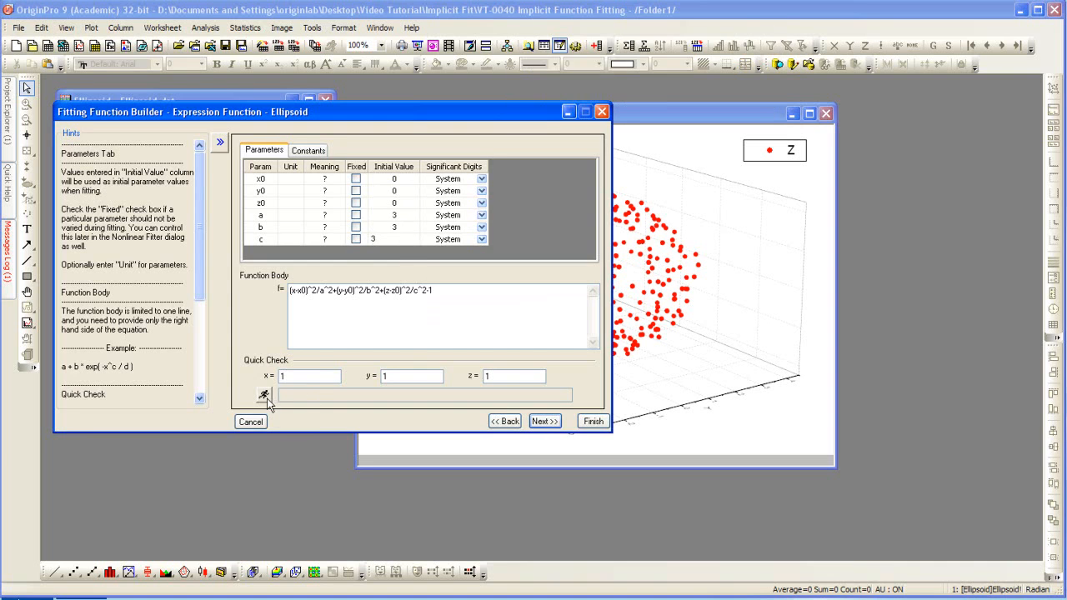
pyautogui.moveTo(263, 396)
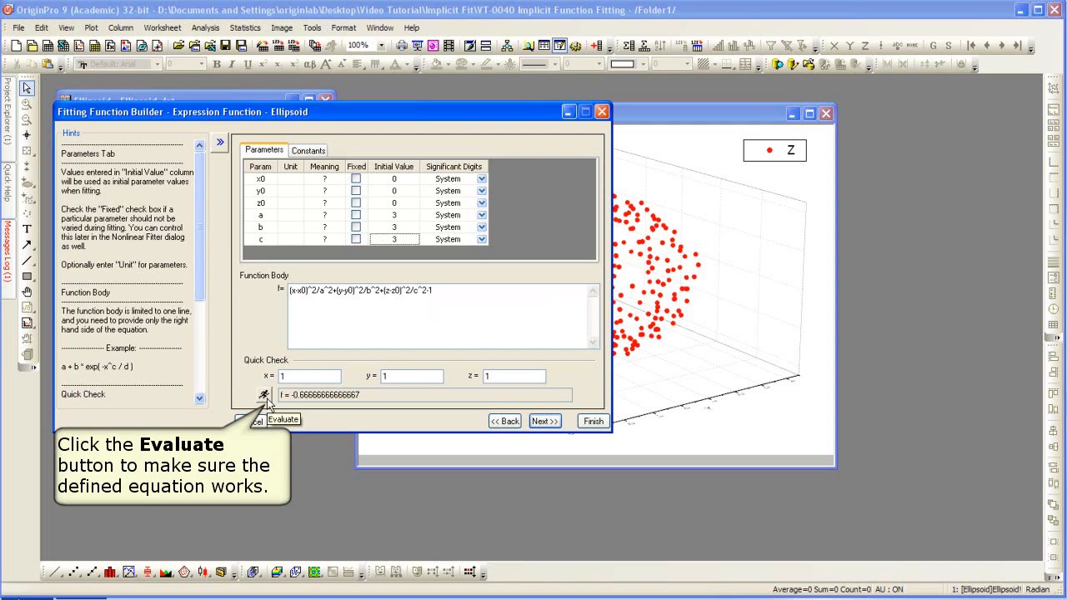
# Advance the builder past the function definition page
pyautogui.click(545, 421)
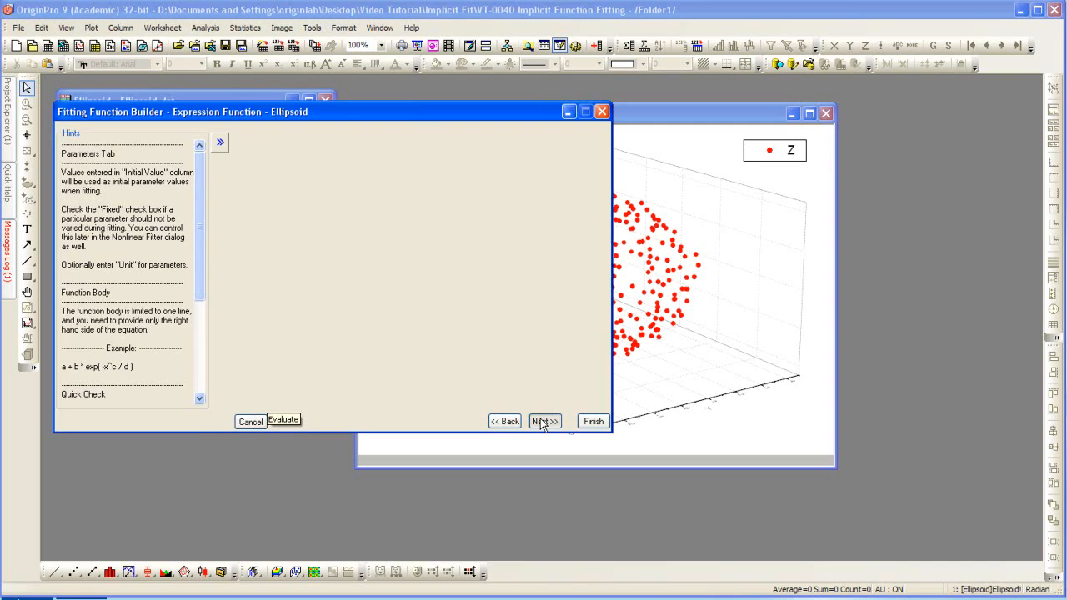
# Advance through the initialization pages to the Bounds and Constraints page
pyautogui.click(545, 421)
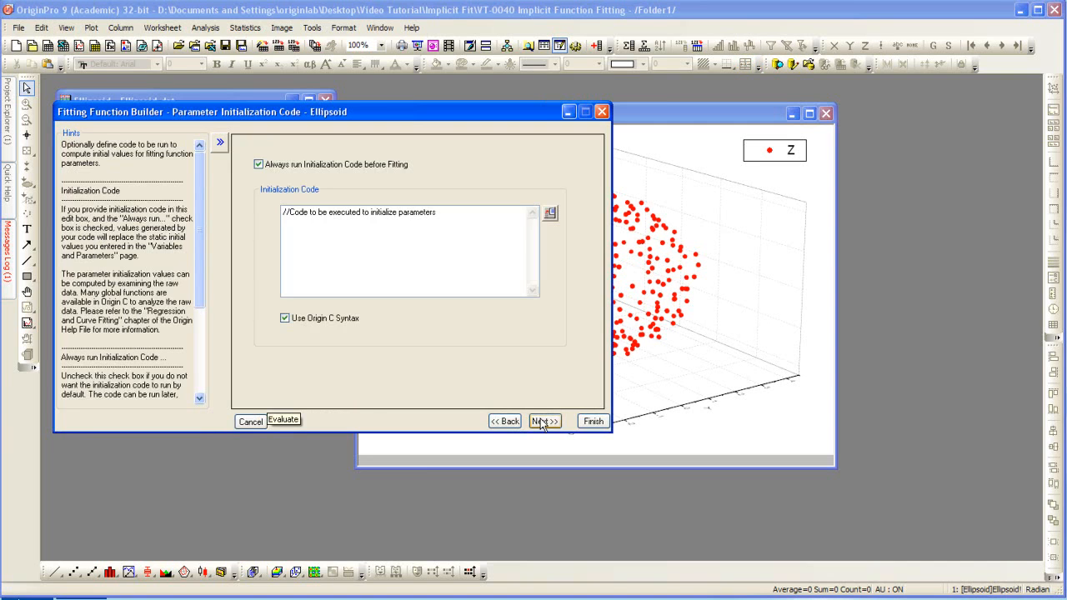
pyautogui.click(544, 421)
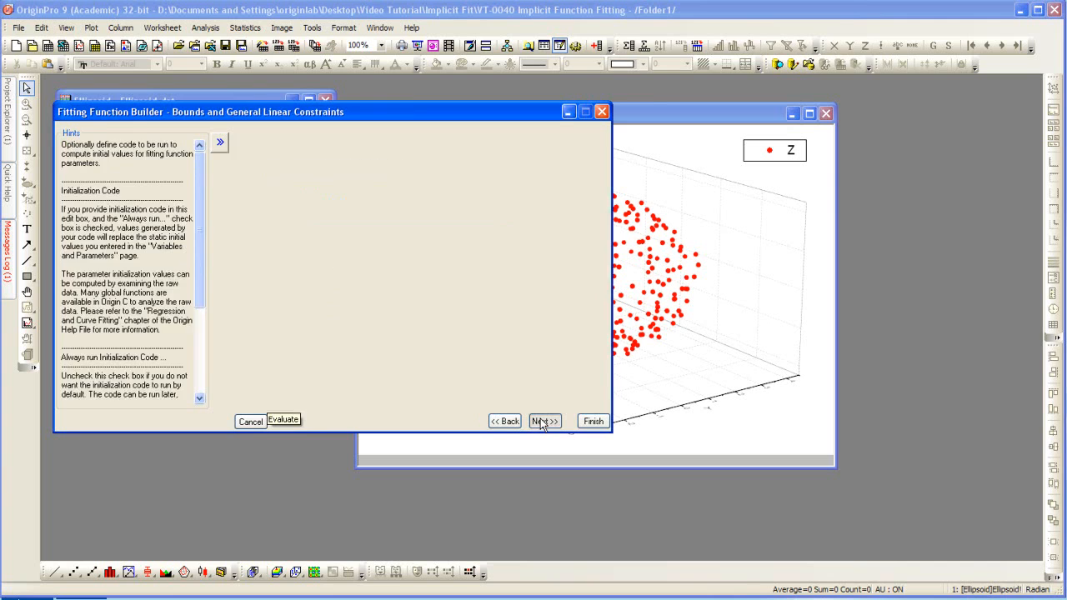
pyautogui.click(545, 421)
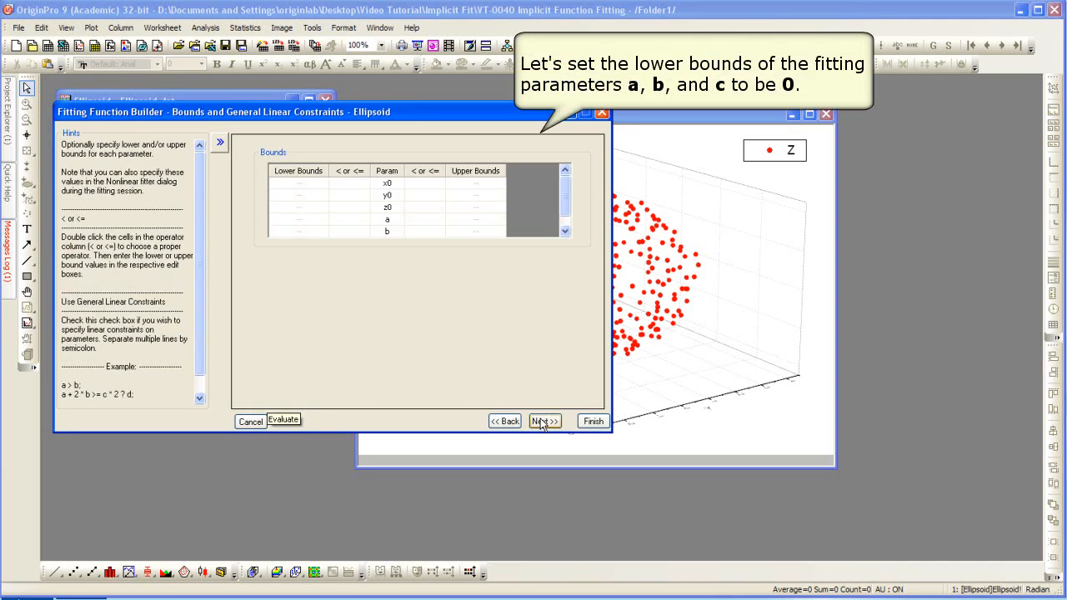
pyautogui.moveTo(393, 272)
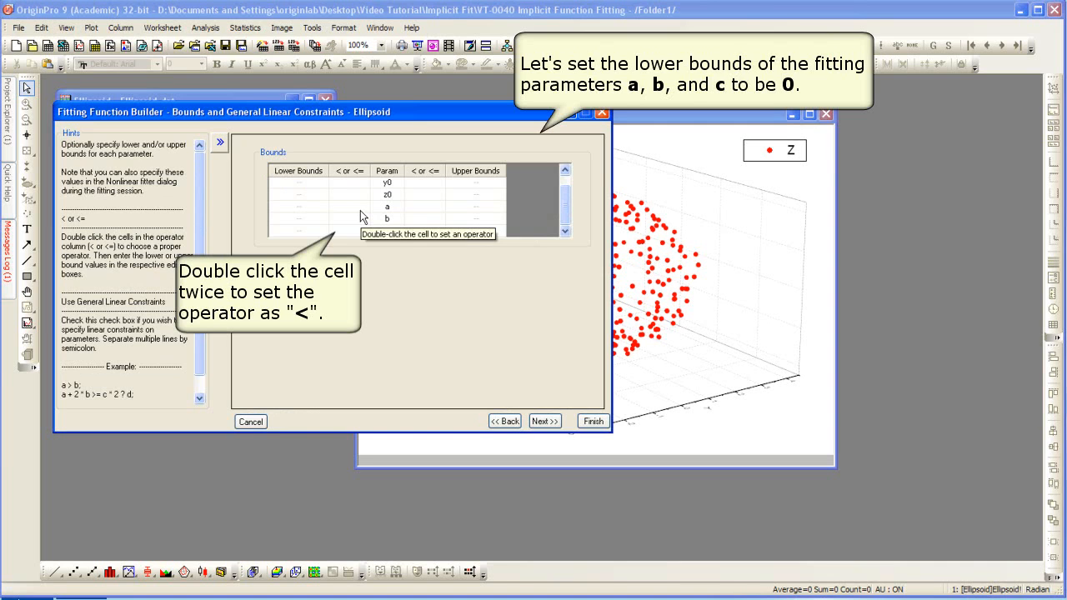
# Set a lower bound of 0 (strictly less than) for parameter a and finish the Ellipsoid function
pyautogui.doubleClick(350, 207)
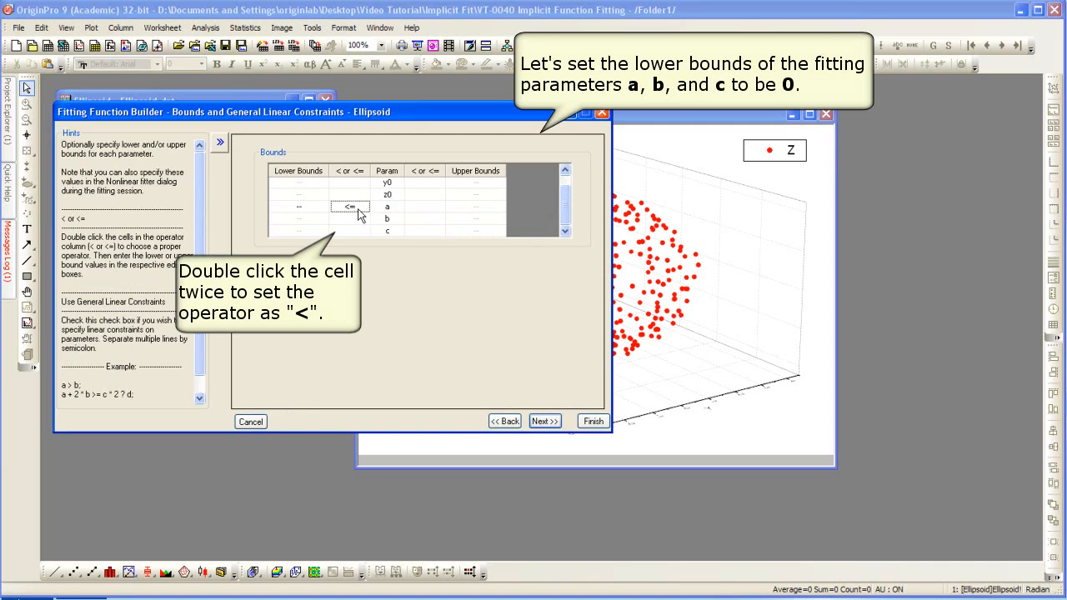
pyautogui.doubleClick(350, 206)
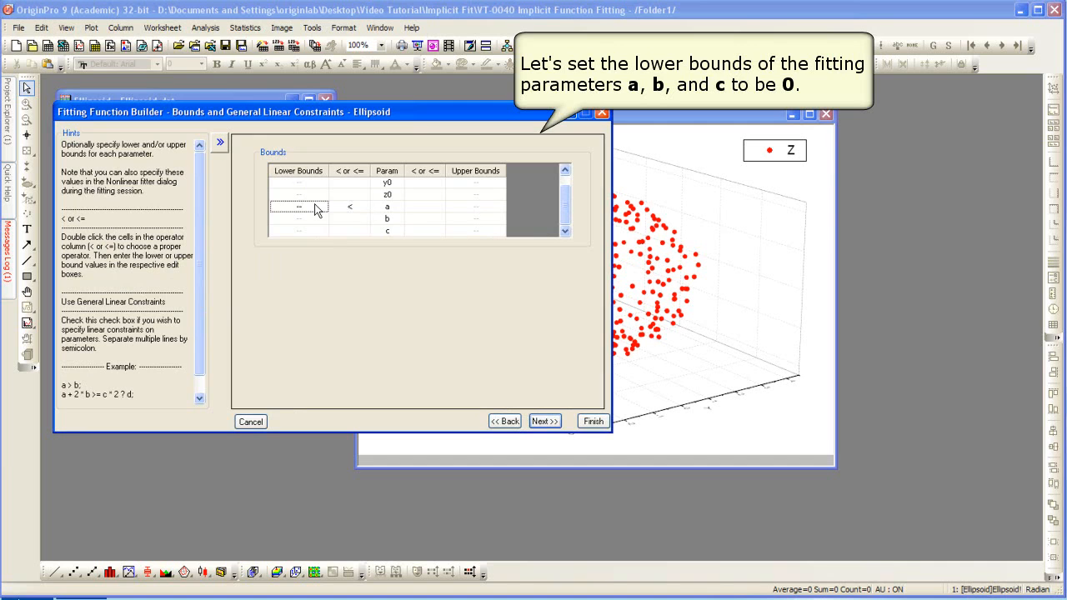
pyautogui.write('0')
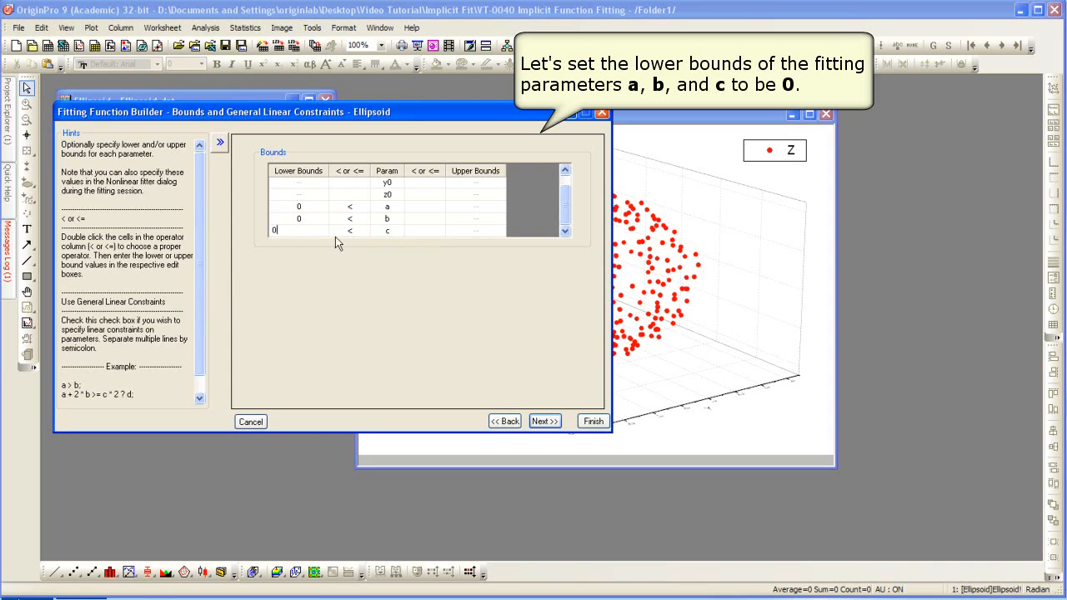
pyautogui.moveTo(593, 421)
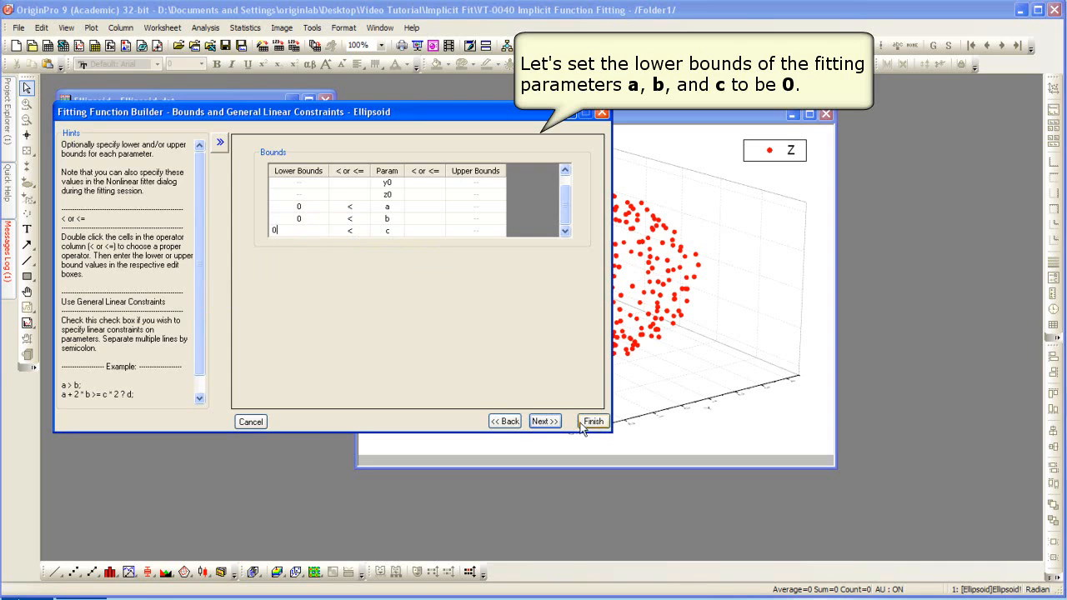
pyautogui.click(593, 421)
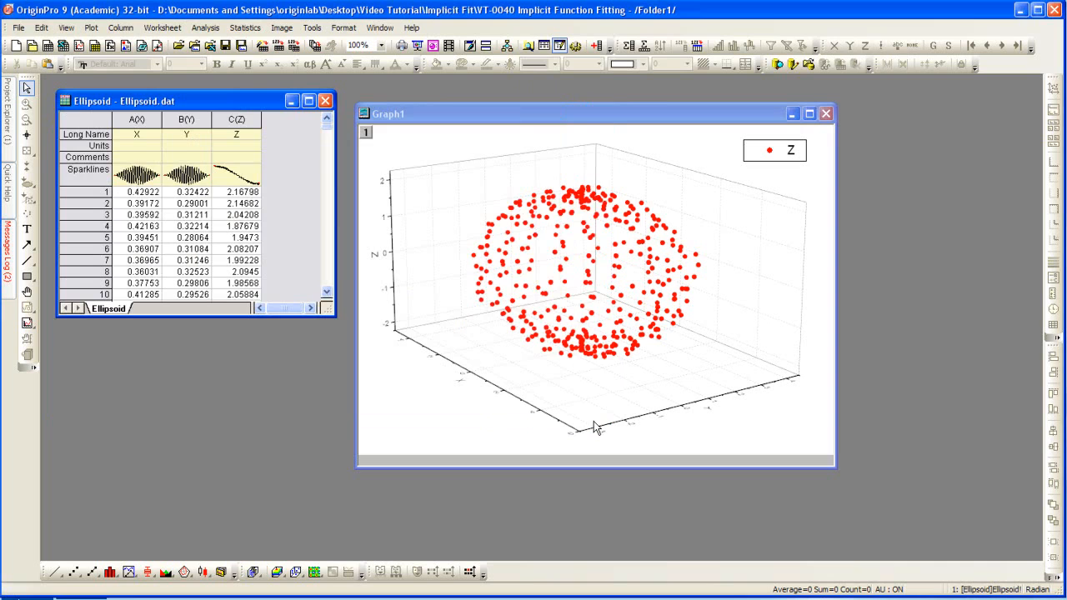
pyautogui.moveTo(390, 290)
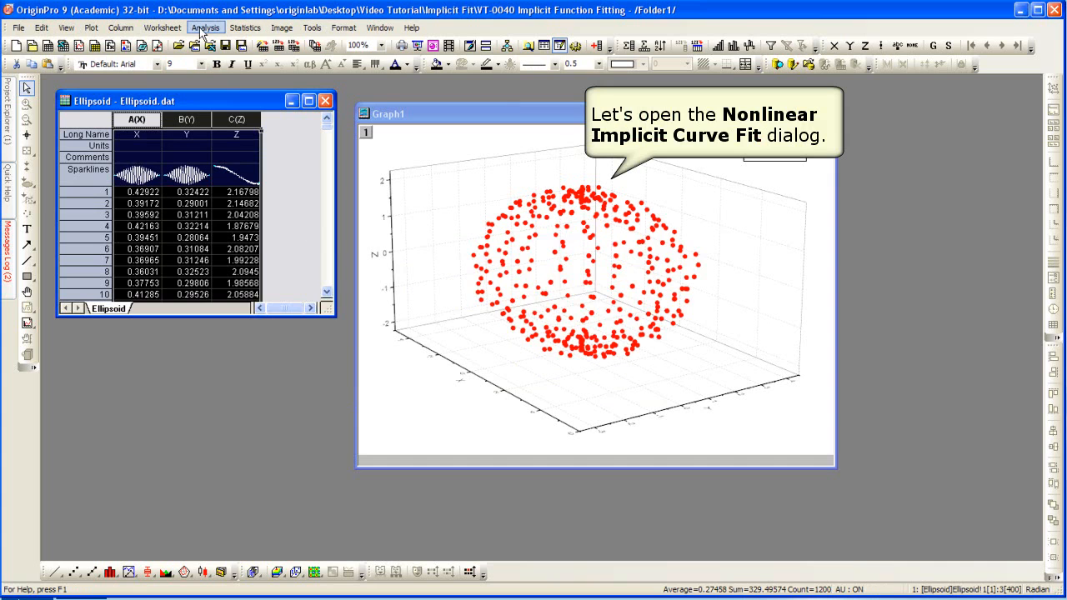
# Start a Nonlinear Implicit Curve Fit from Analysis and choose the Ellipsoid (User) function
pyautogui.click(205, 28)
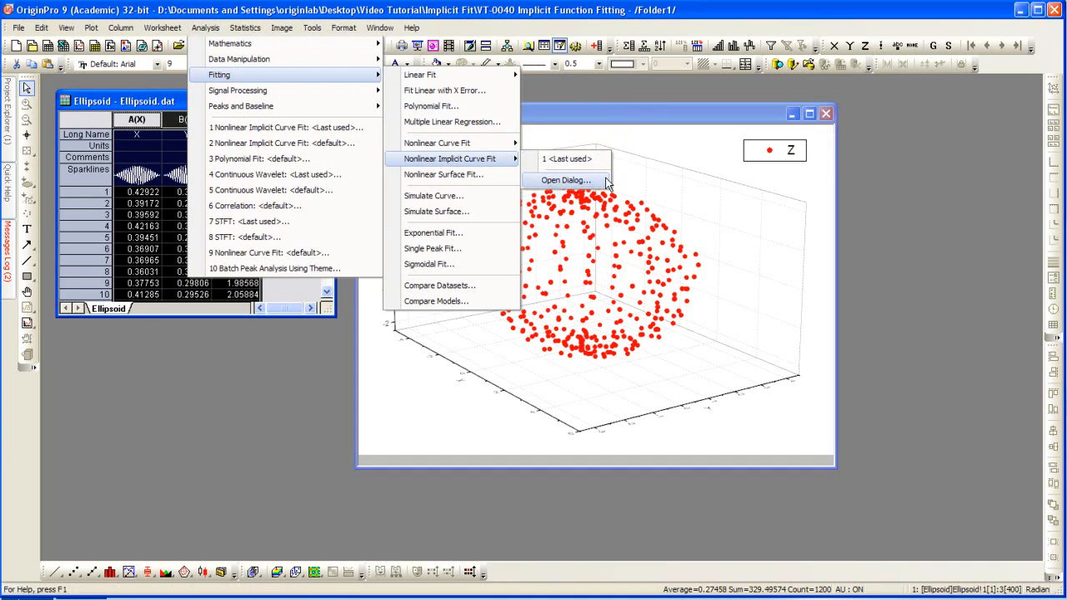
pyautogui.click(566, 180)
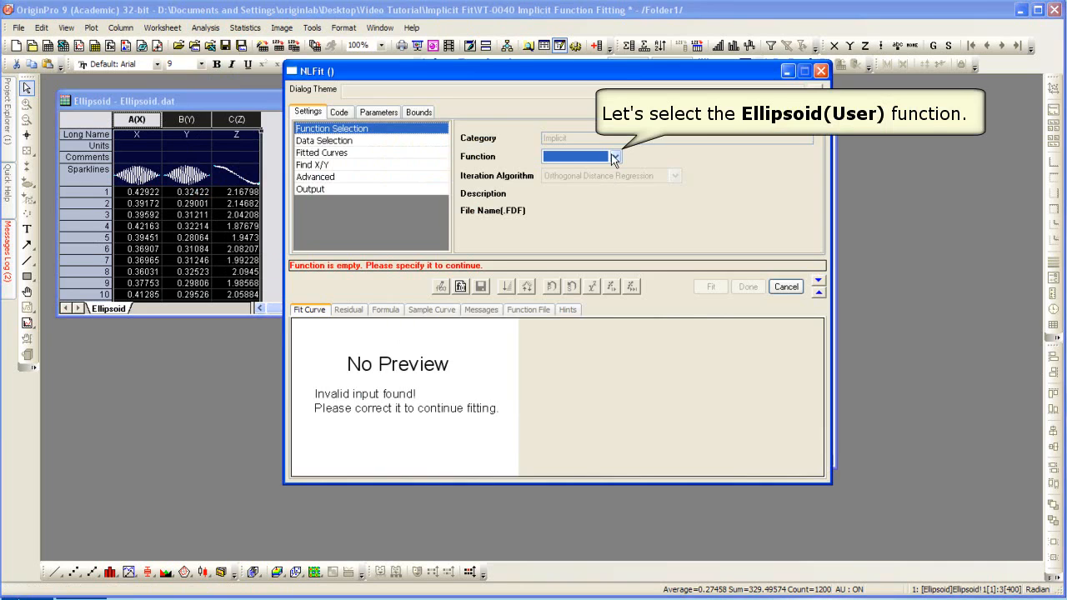
pyautogui.click(615, 156)
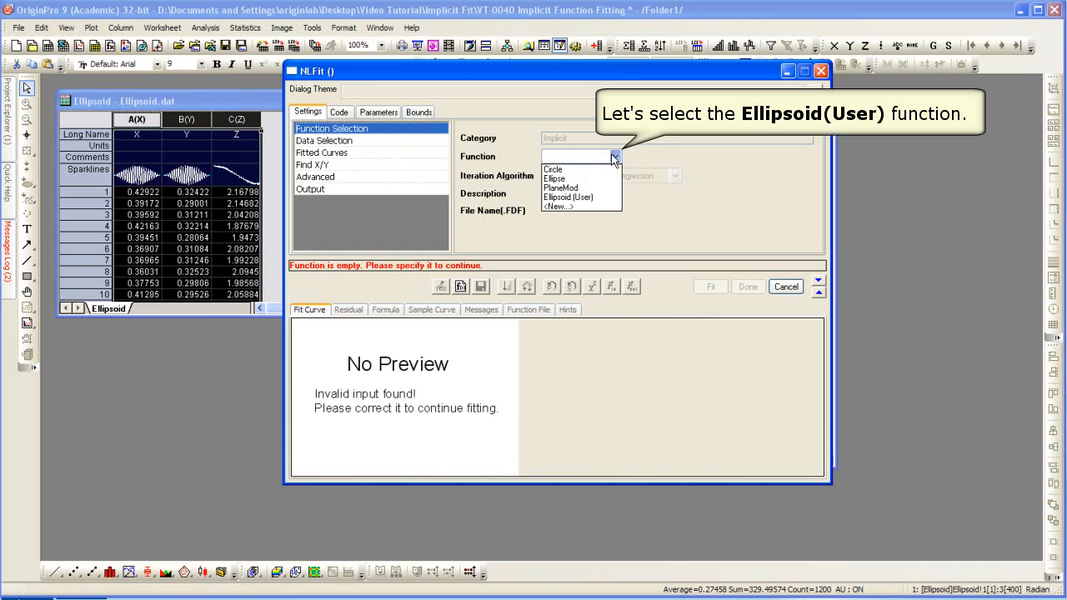
pyautogui.moveTo(579, 197)
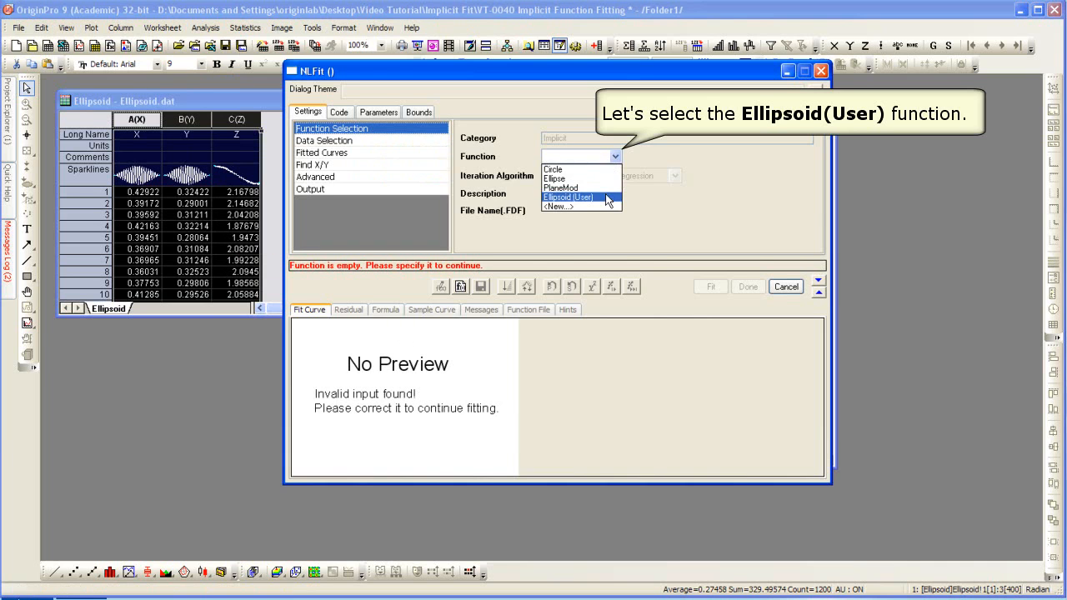
pyautogui.click(569, 198)
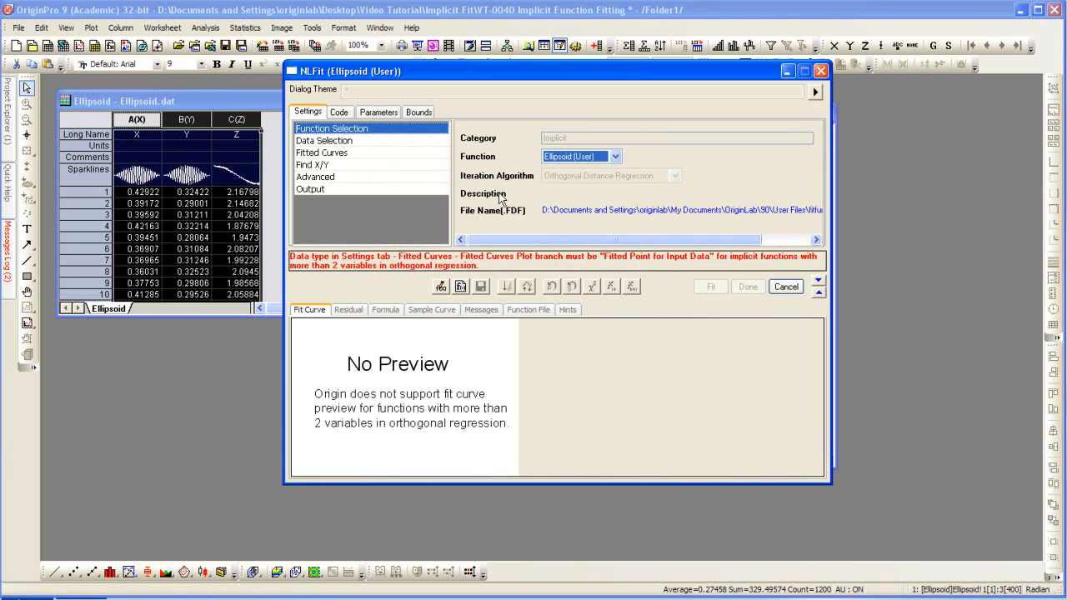
# Review Data Selection and expand the Range 1 input details
pyautogui.click(323, 140)
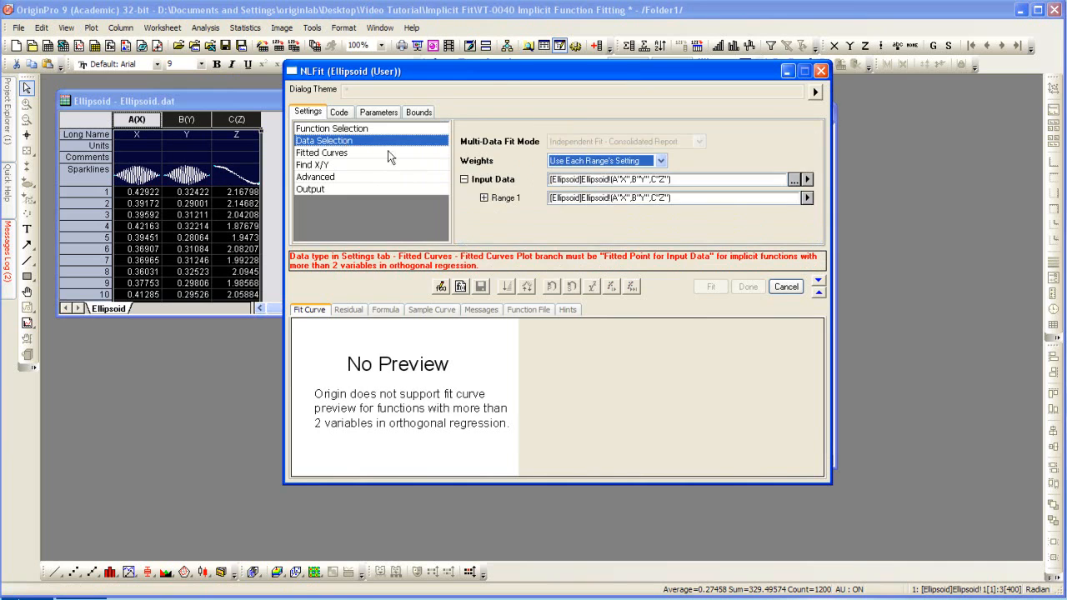
pyautogui.click(484, 198)
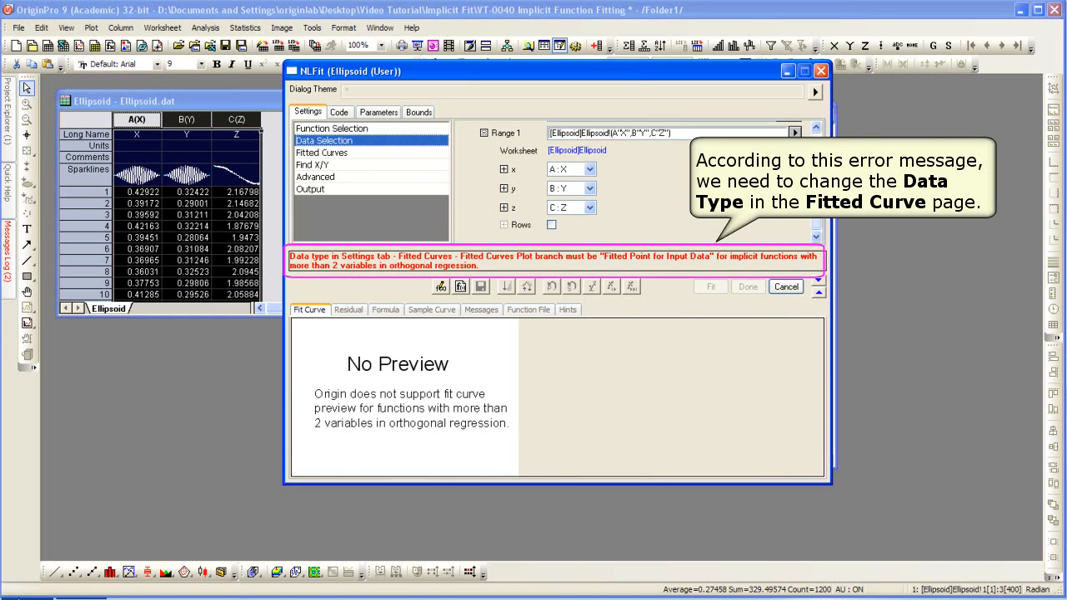
# In Fitted Curves settings, set data types to Fitted Point for Input Data
pyautogui.click(324, 140)
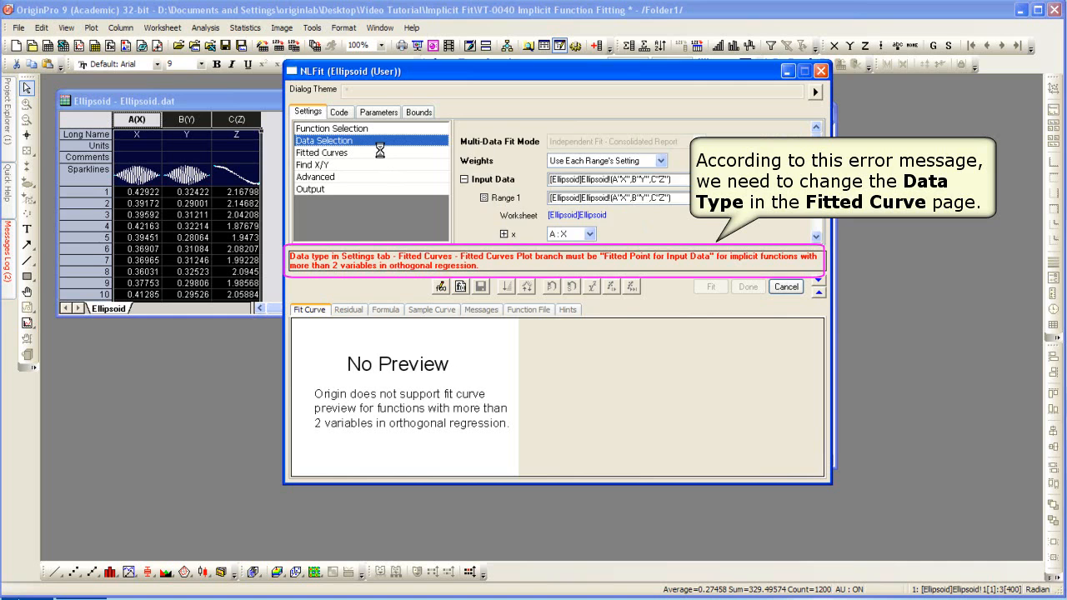
pyautogui.click(321, 152)
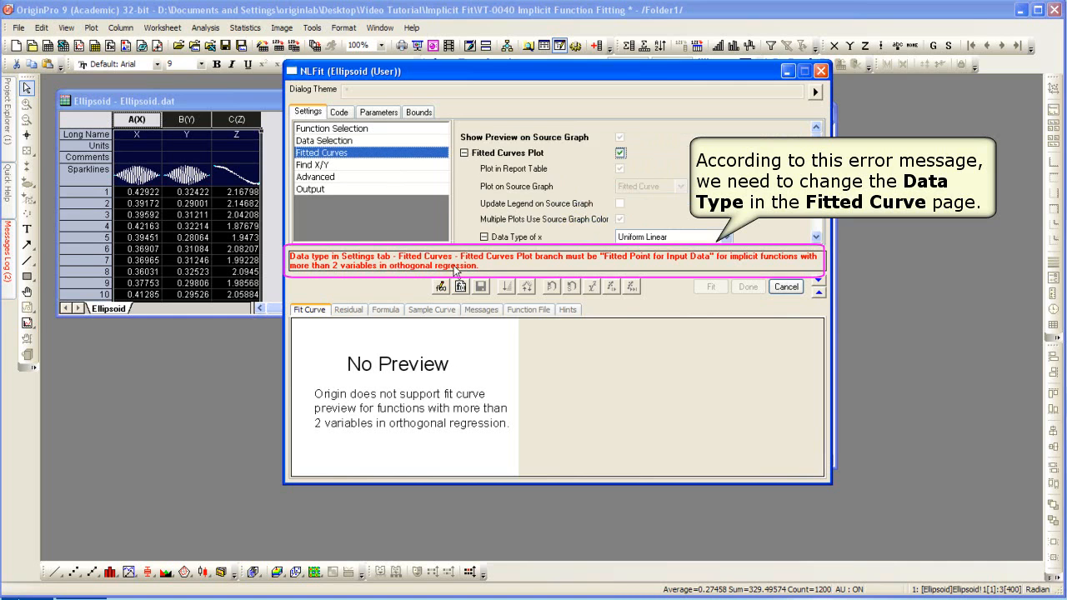
pyautogui.scroll(-3)
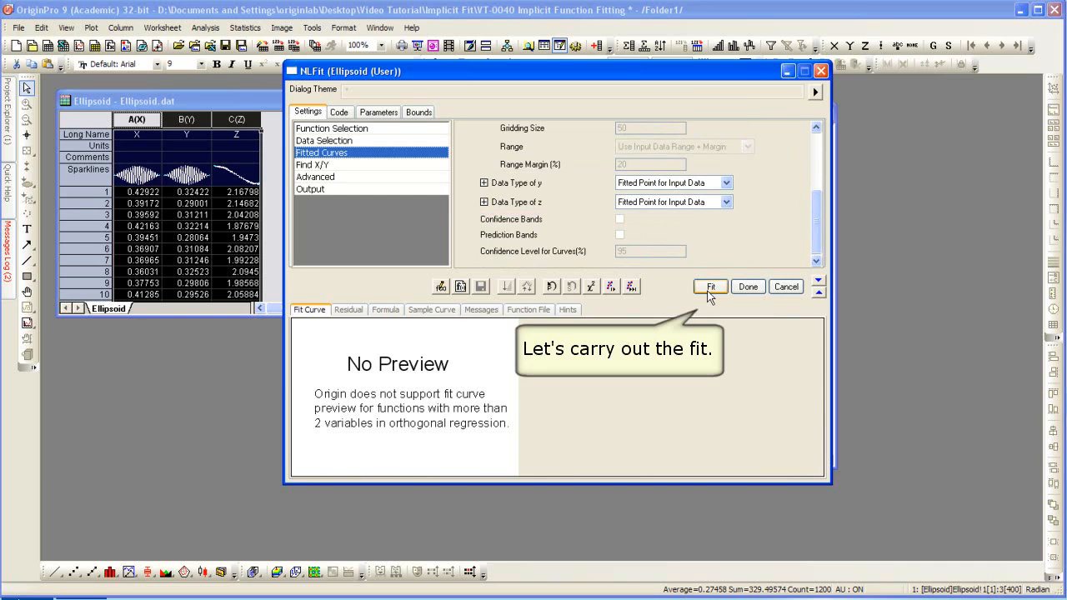
pyautogui.moveTo(711, 286)
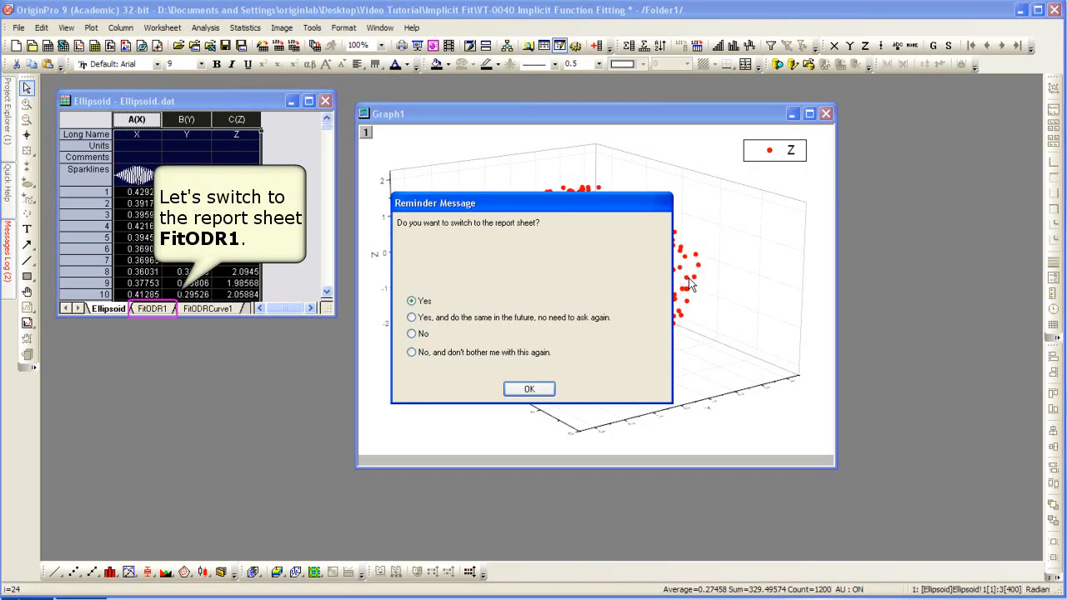
# Run the fit, accept switching to the report, and browse the FitODR1 results
pyautogui.click(529, 389)
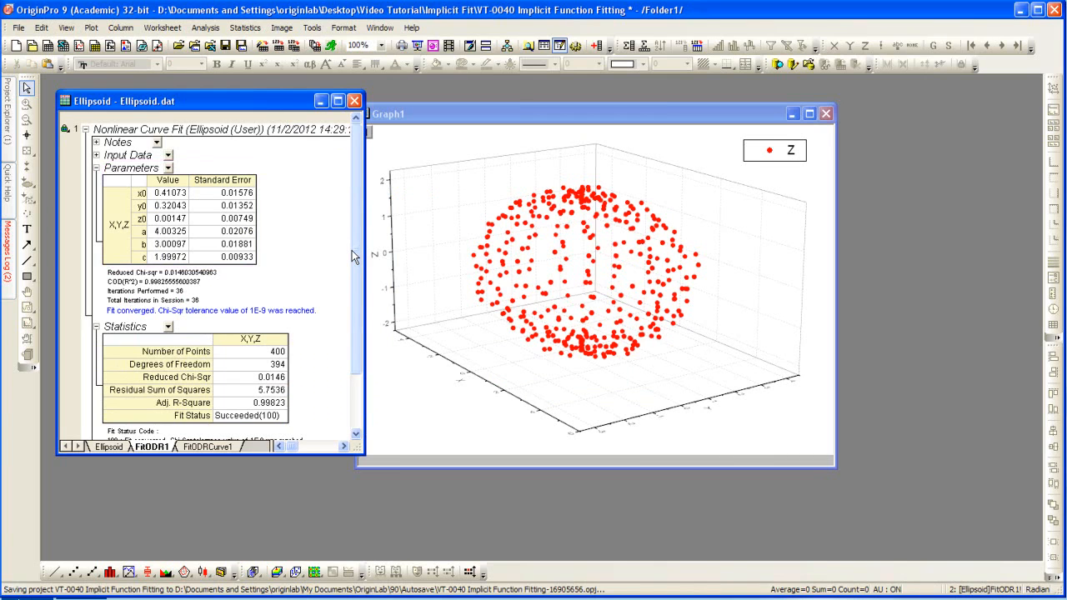
pyautogui.click(184, 403)
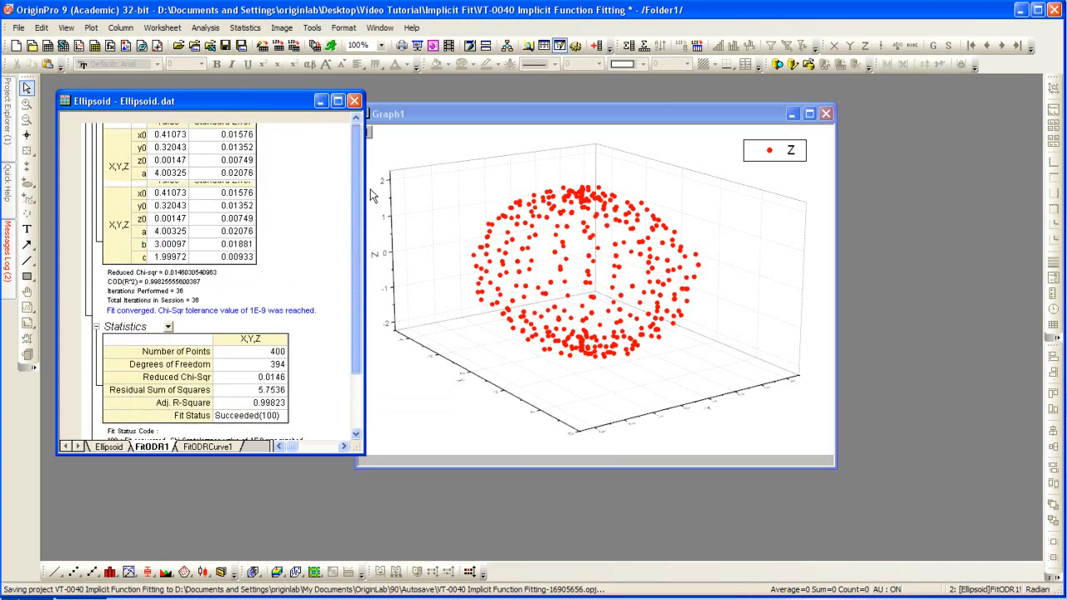
pyautogui.scroll(3)
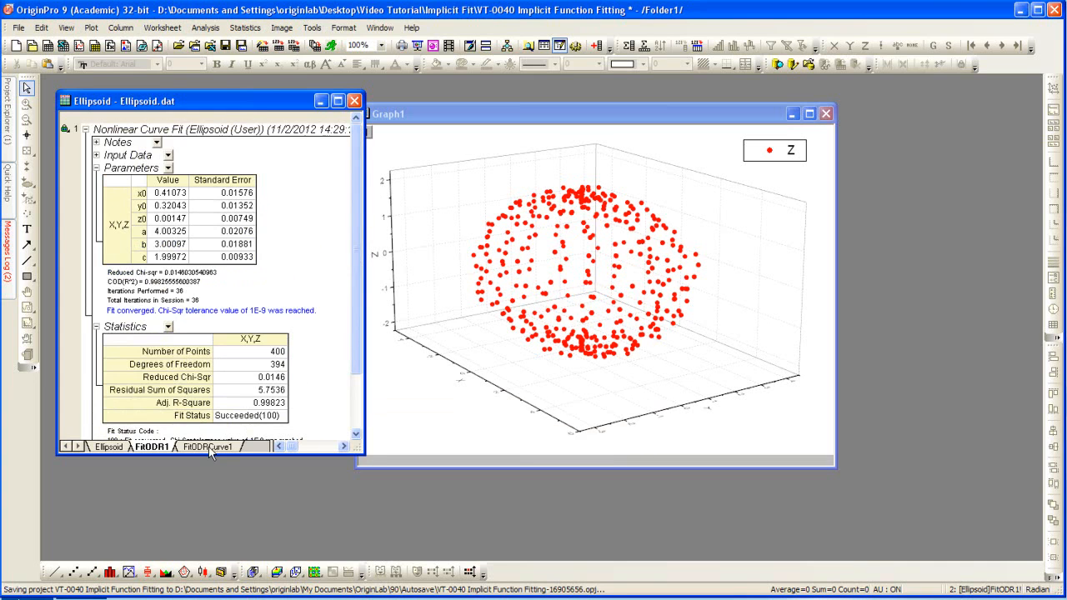
# View the fitted coordinates in FitODRCurve1 and return to the FitODR1 report
pyautogui.click(209, 447)
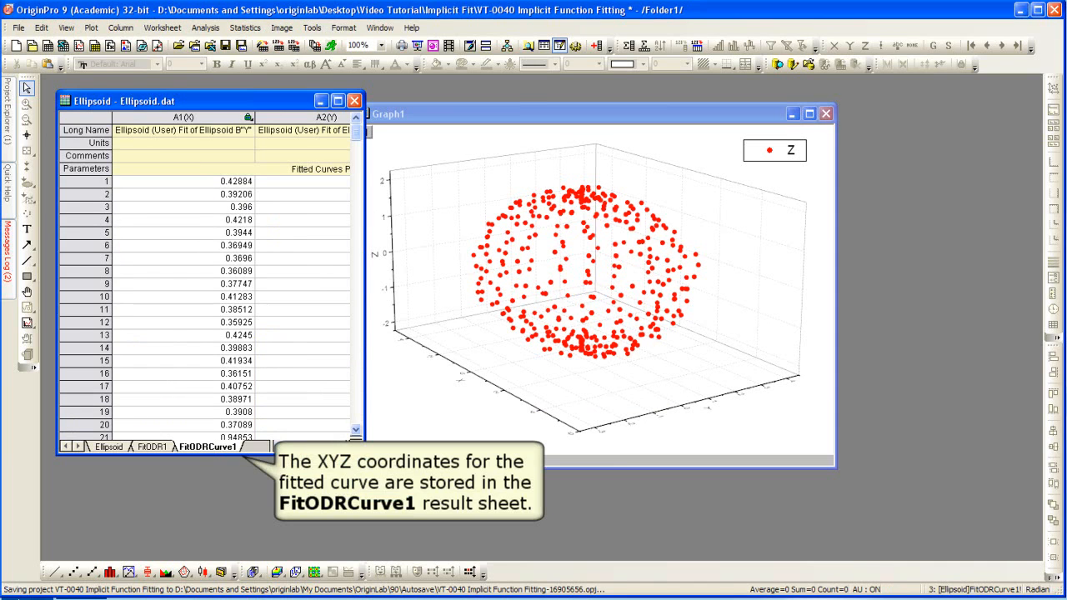
pyautogui.hscroll(3)
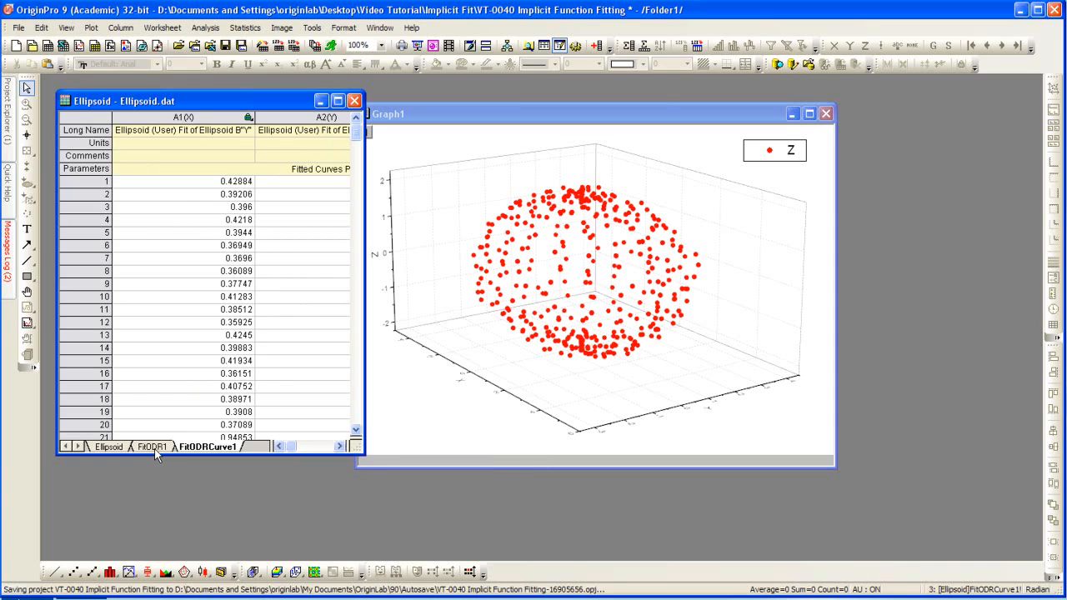
pyautogui.click(151, 447)
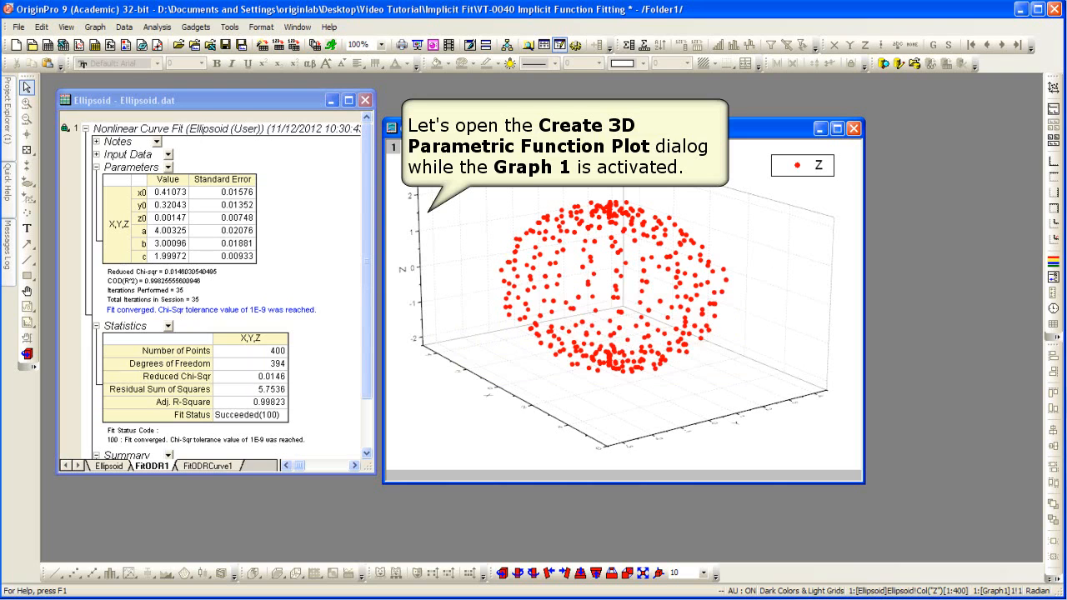
pyautogui.moveTo(285, 150)
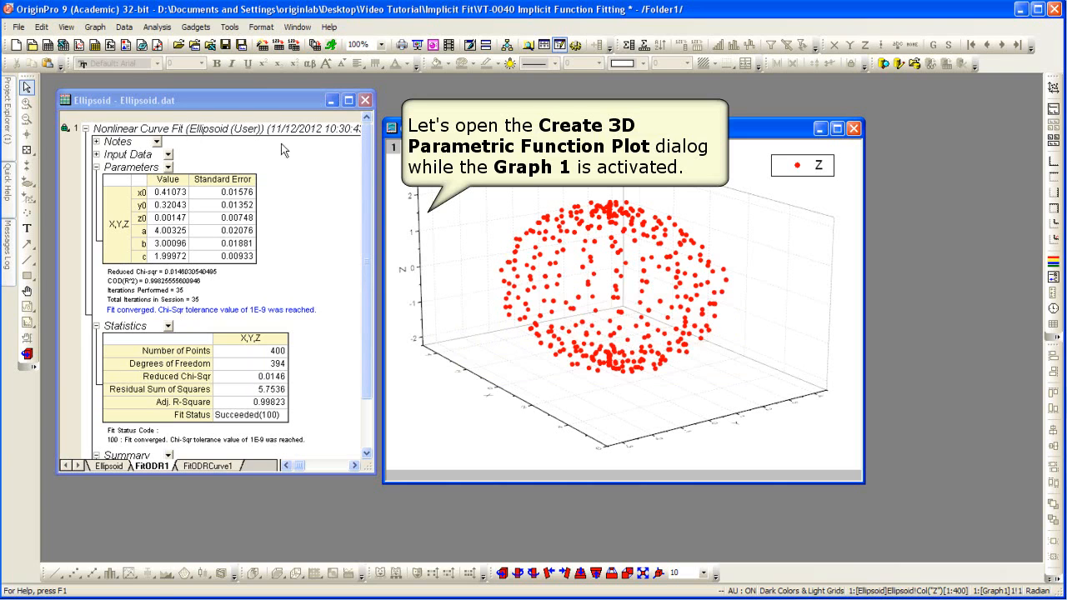
# Start a new 3D Parametric Function Plot from File > New with Graph1 active
pyautogui.click(18, 27)
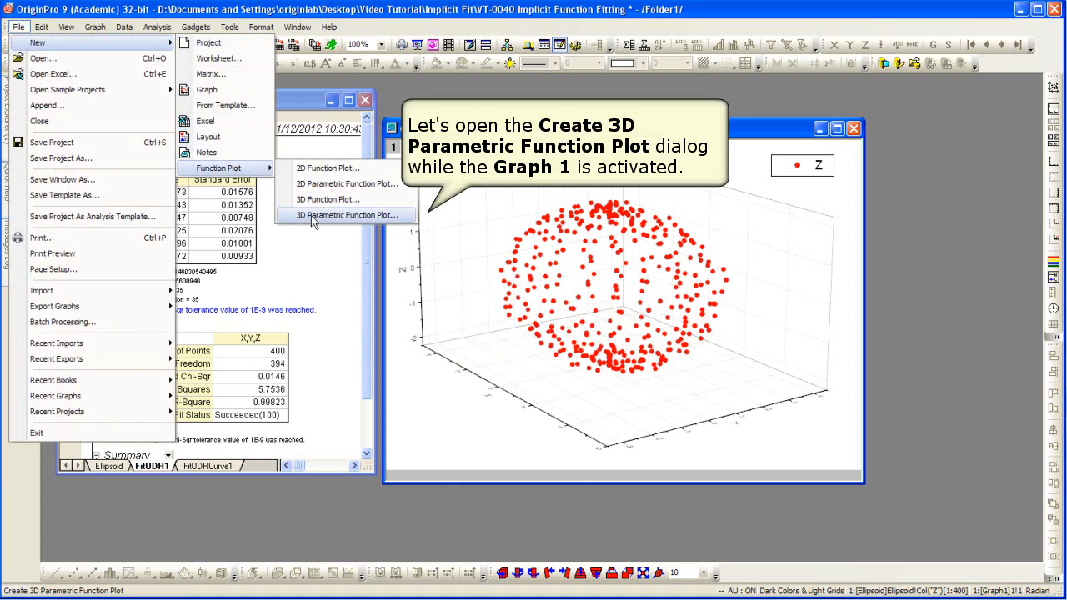
pyautogui.click(348, 215)
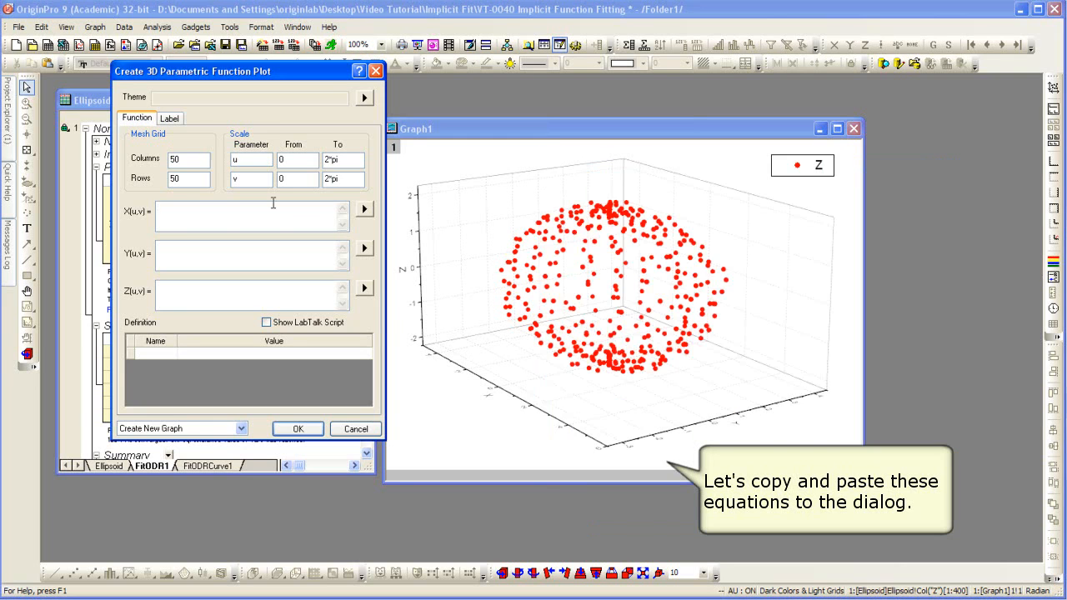
# Enter the ellipsoid equations X = x0+a*sin(u)*cos(v), plus the Y and Z counterparts
pyautogui.write('x0+a*sin(u)*cos(v)')
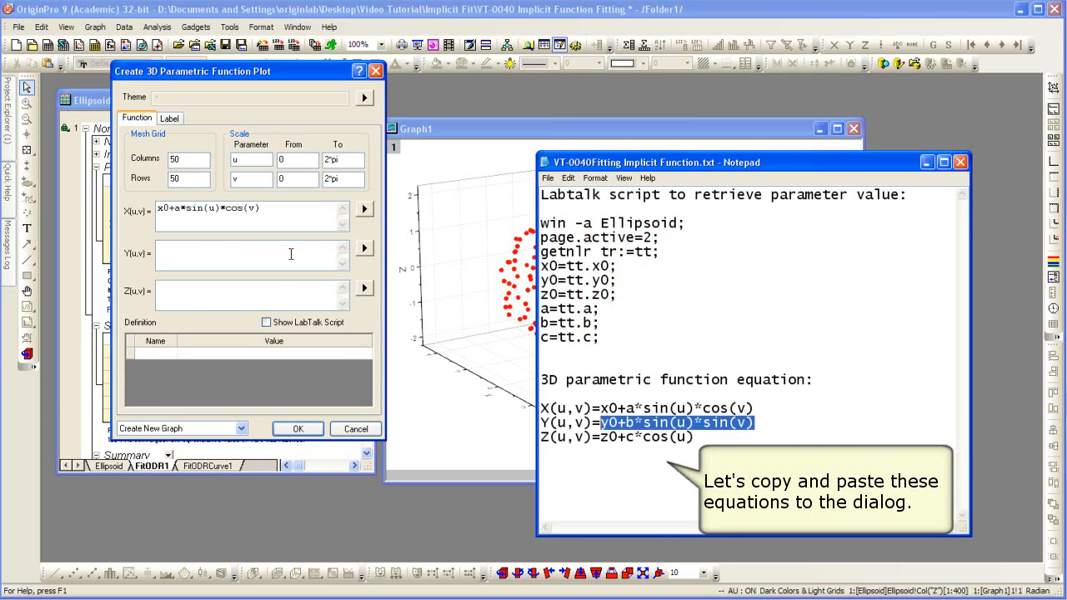
pyautogui.click(250, 254)
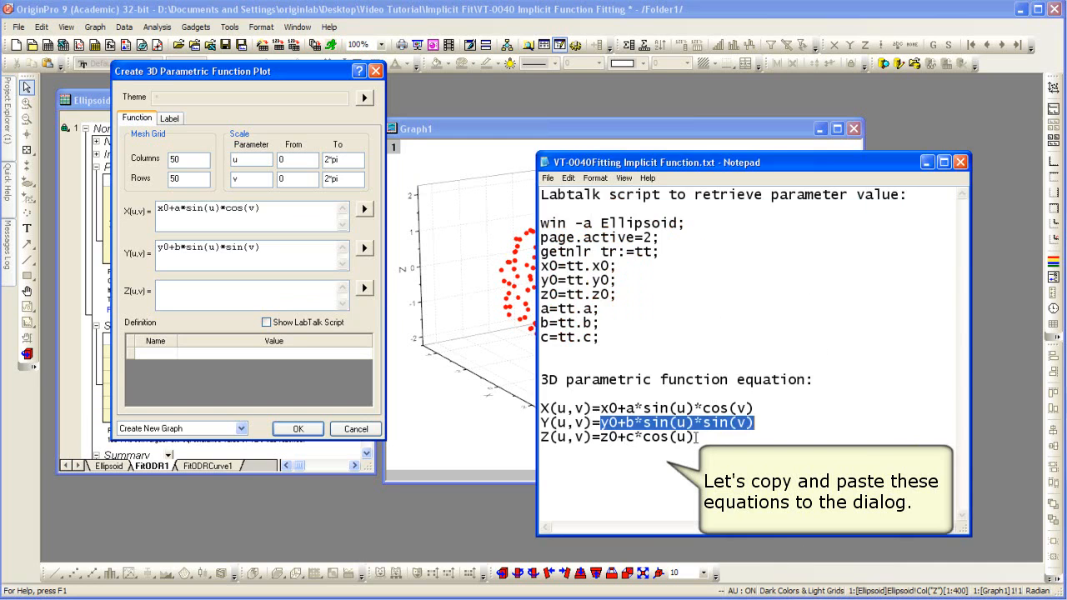
pyautogui.doubleClick(650, 437)
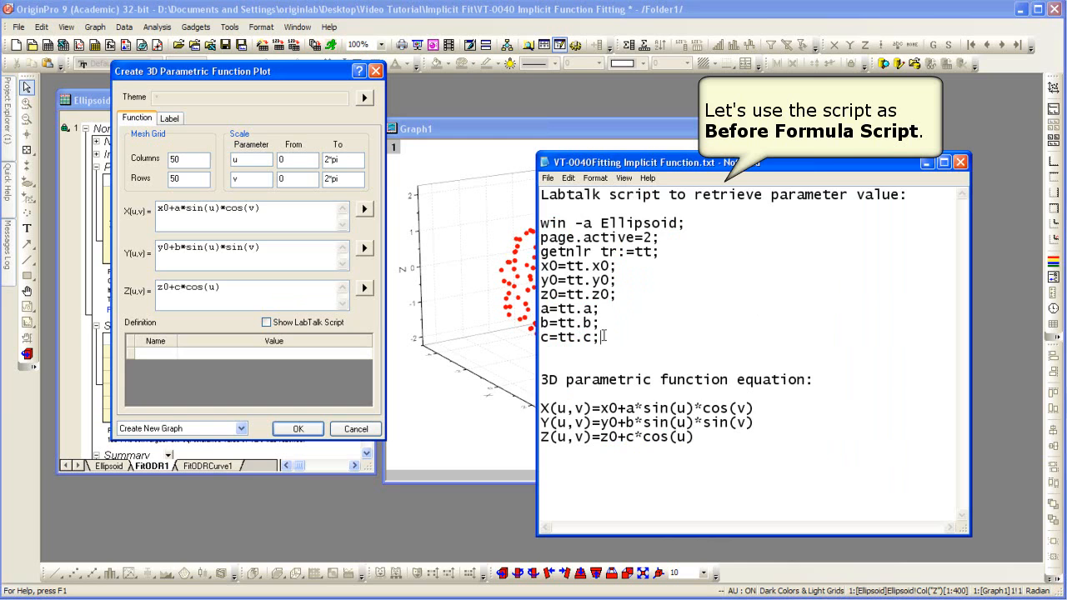
# Paste the parameter-retrieval script from Notepad as the Before Formula Script
pyautogui.moveTo(541, 223); pyautogui.dragTo(598, 337)
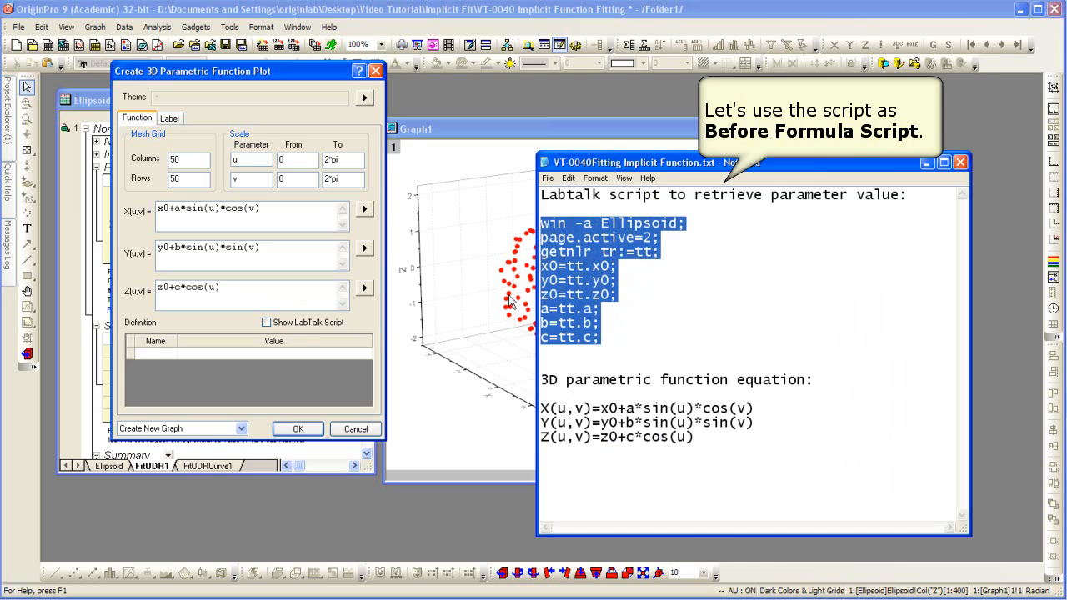
pyautogui.click(267, 322)
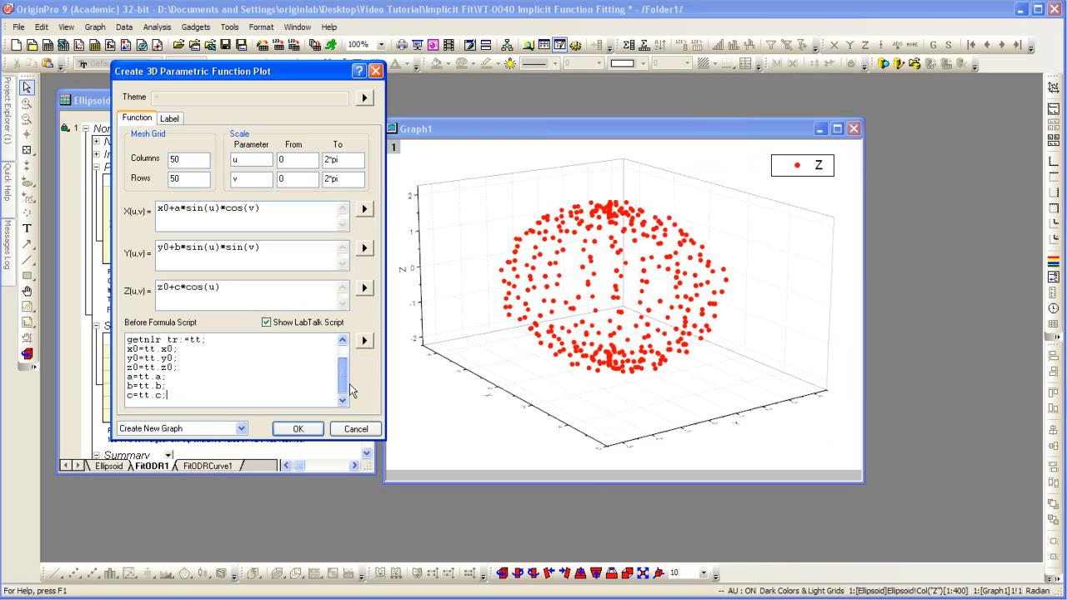
# Choose Add to Active Graph as output and set u's upper limit to pi
pyautogui.click(241, 427)
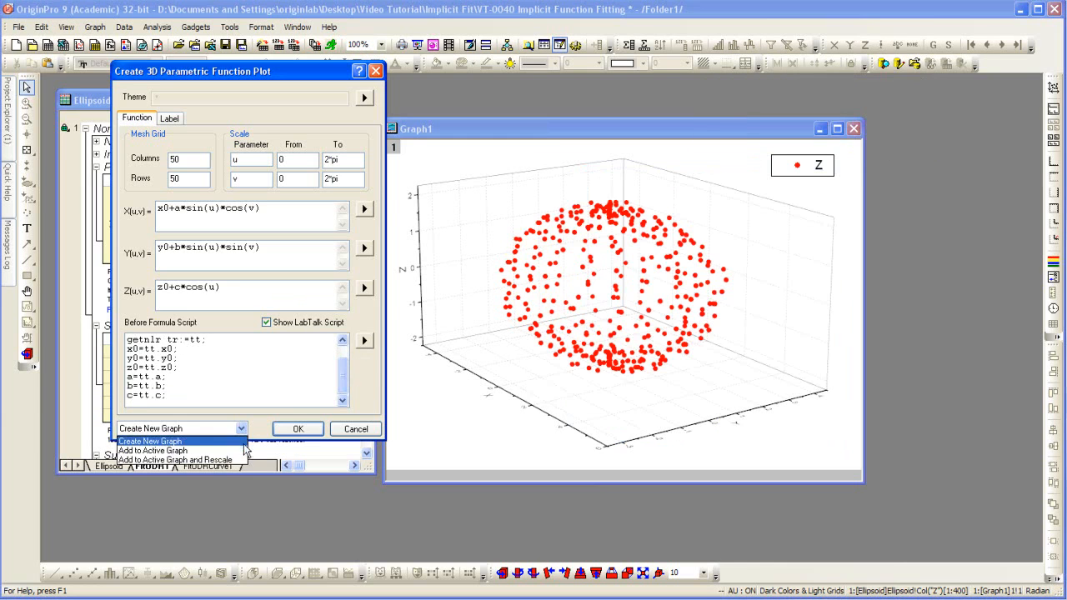
pyautogui.moveTo(153, 450)
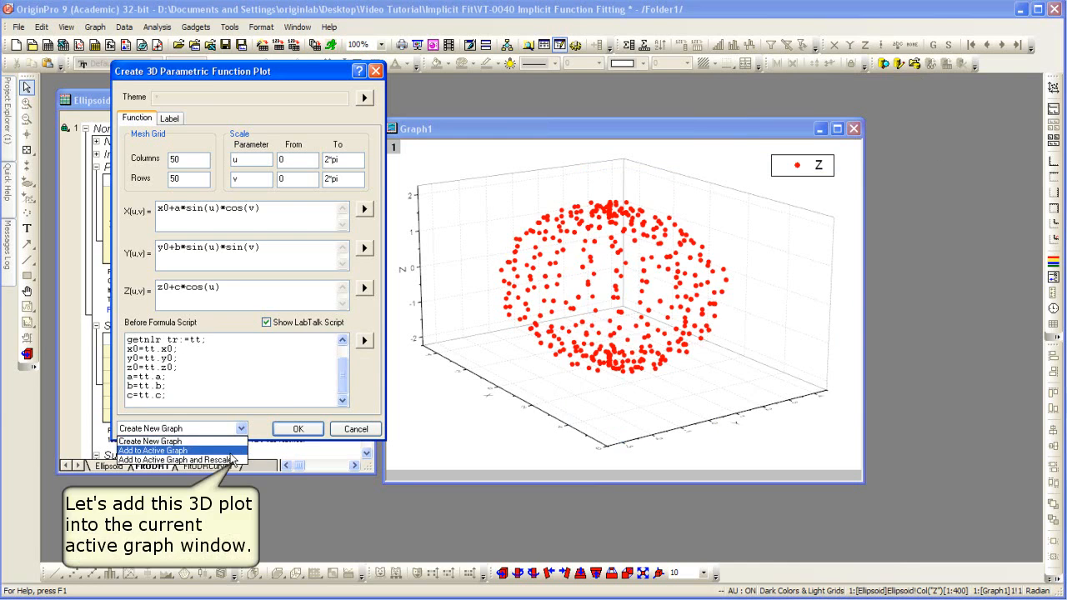
pyautogui.click(153, 450)
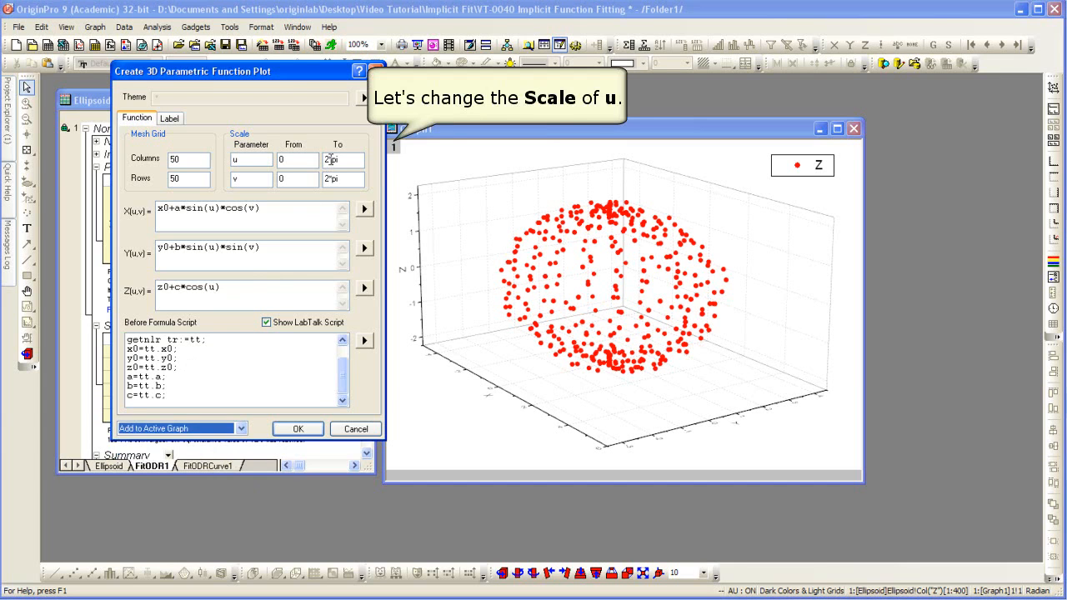
pyautogui.tripleClick(343, 159)
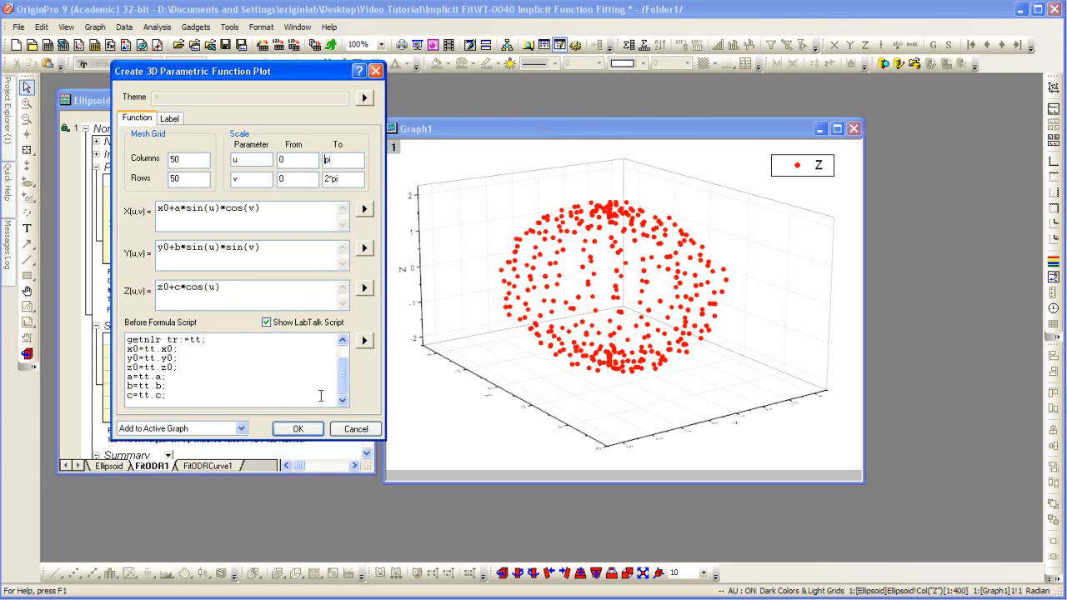
# Confirm the dialog so the fitted ellipsoid surface overlays the Graph1 scatter points
pyautogui.click(298, 427)
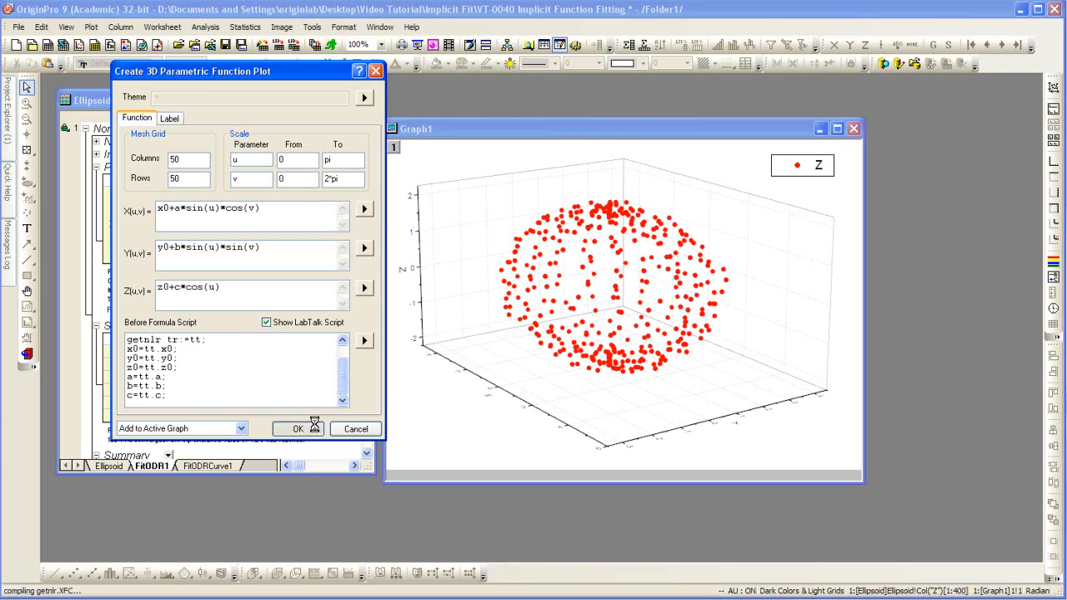
pyautogui.click(298, 428)
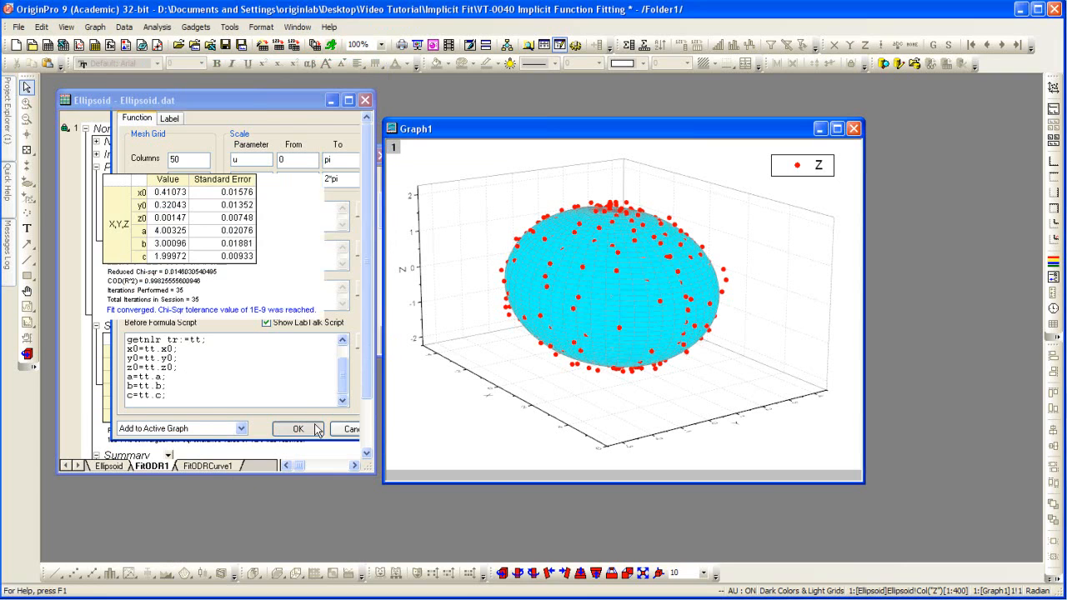
pyautogui.click(298, 428)
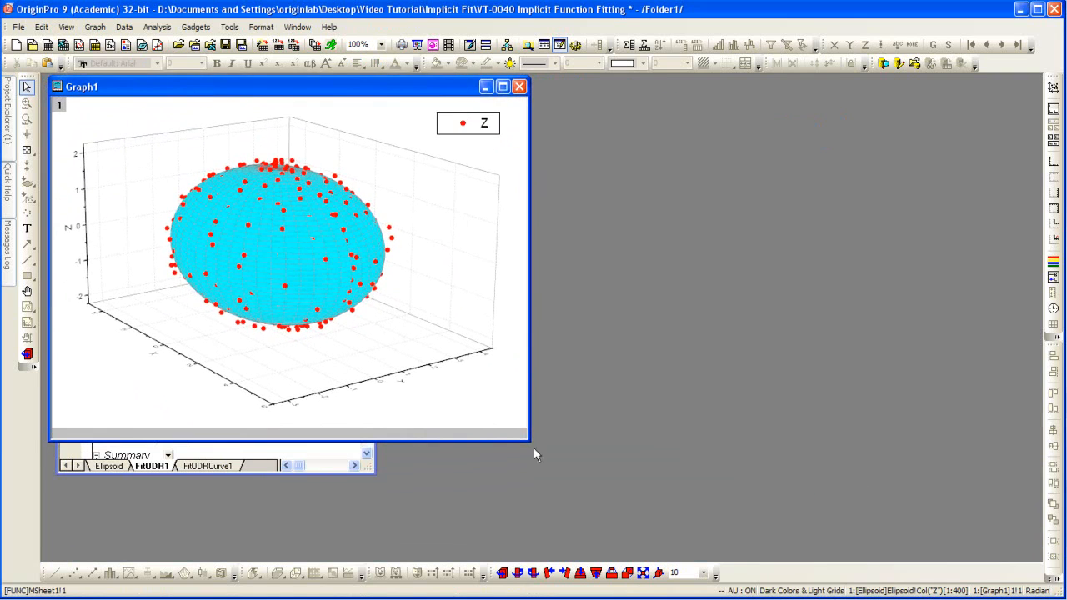
# Shrink the Graph1 window by dragging its corner inward
pyautogui.moveTo(529, 445); pyautogui.dragTo(427, 395)
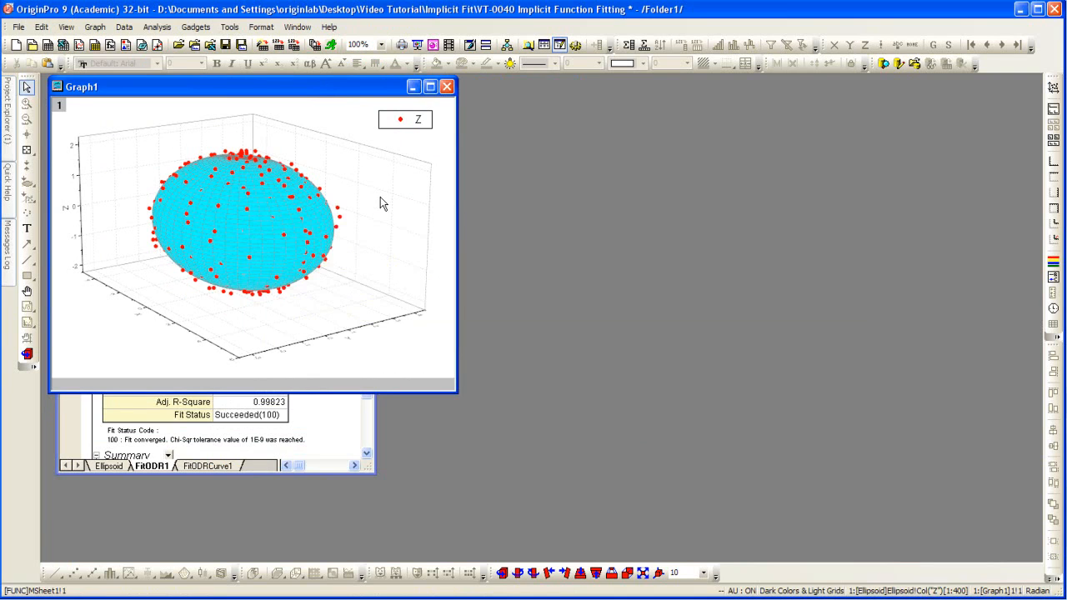
pyautogui.moveTo(304, 202)
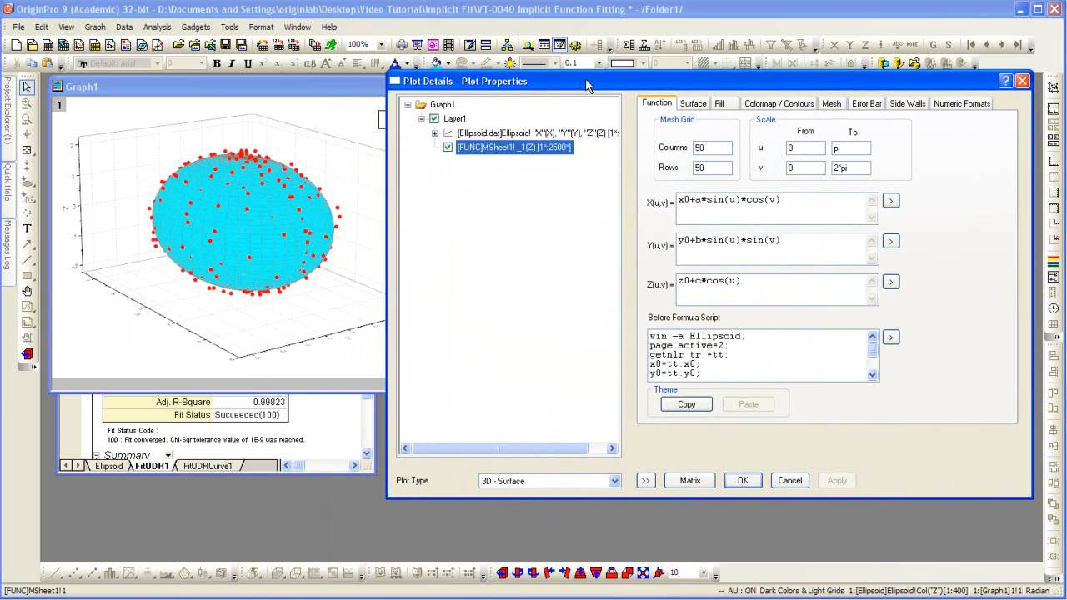
pyautogui.moveTo(579, 93)
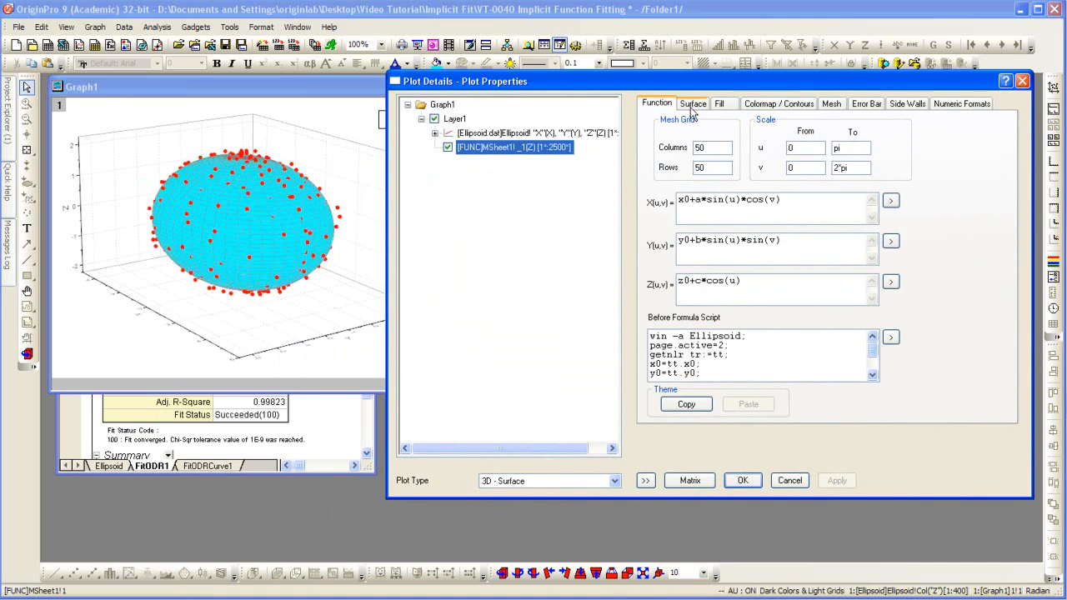
# Set the surface Transparency slider to 50% and apply it so the points show through
pyautogui.click(693, 103)
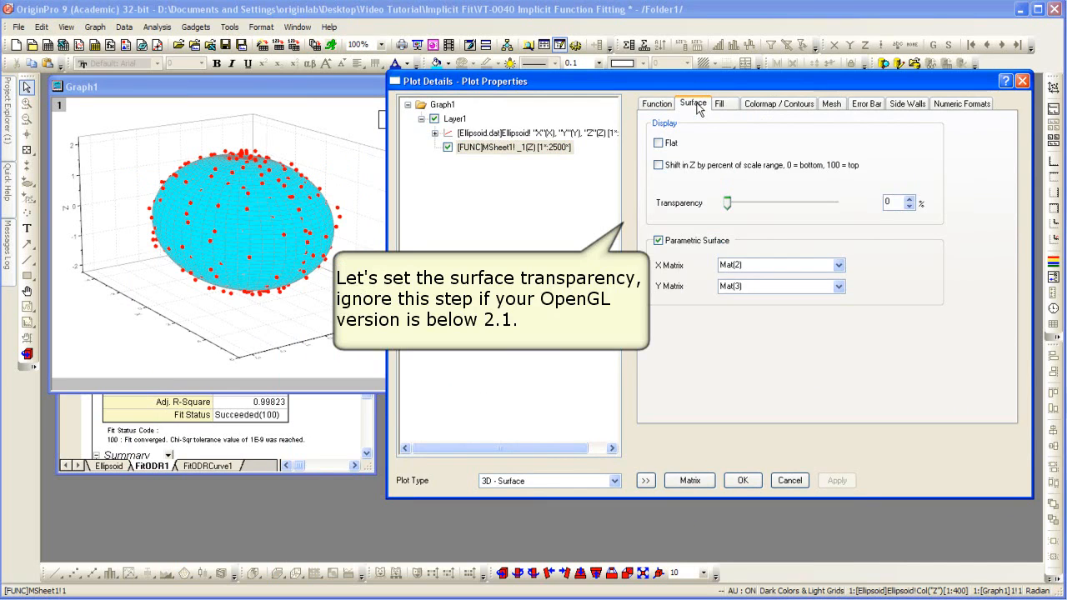
pyautogui.moveTo(690, 125)
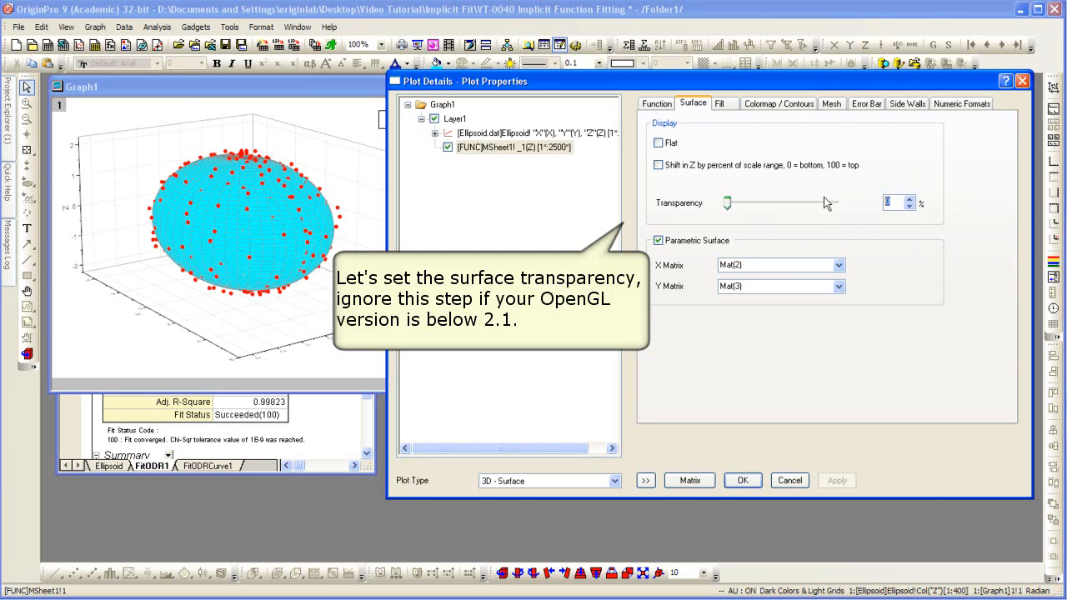
pyautogui.moveTo(727, 202); pyautogui.dragTo(782, 203)
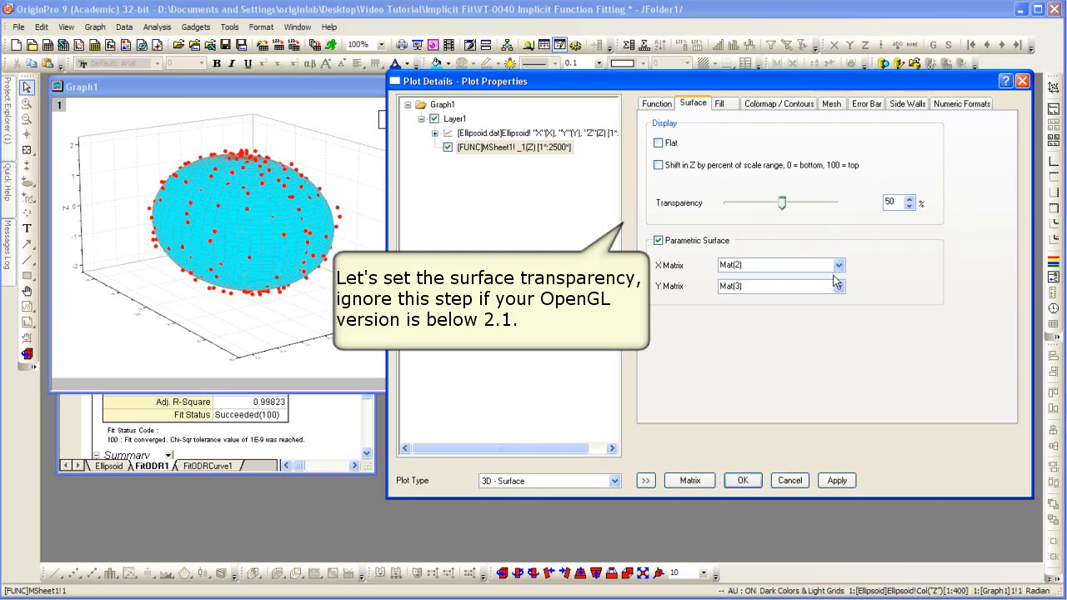
pyautogui.click(837, 480)
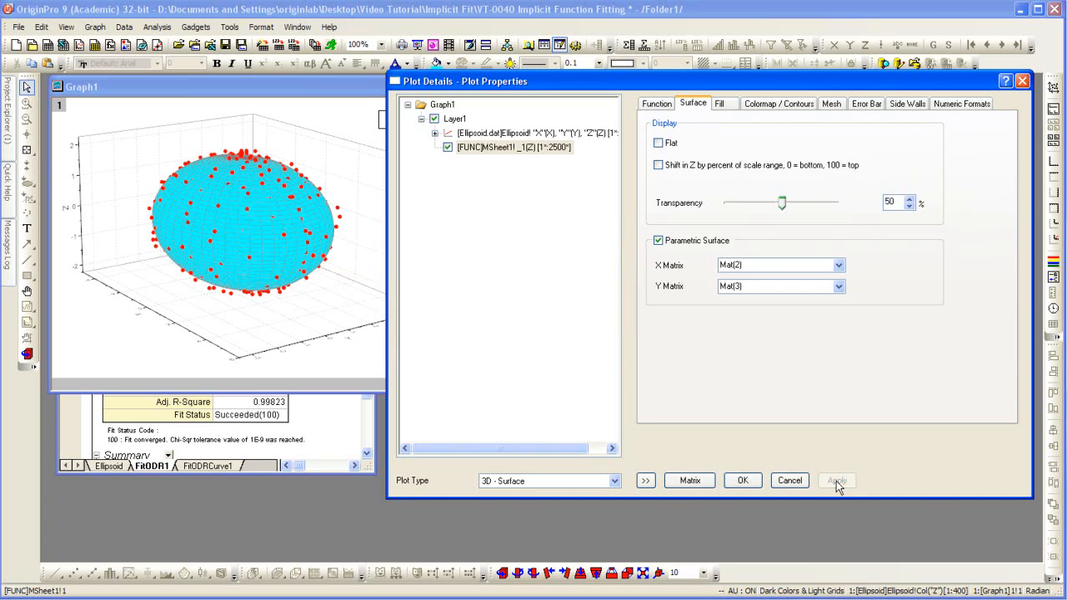
pyautogui.click(836, 480)
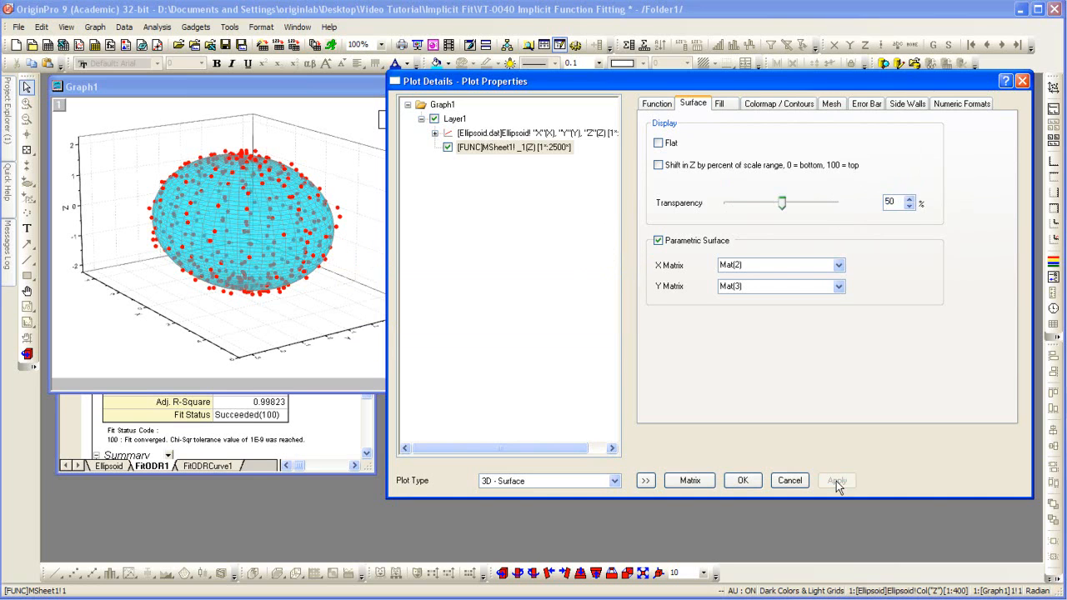
pyautogui.click(837, 481)
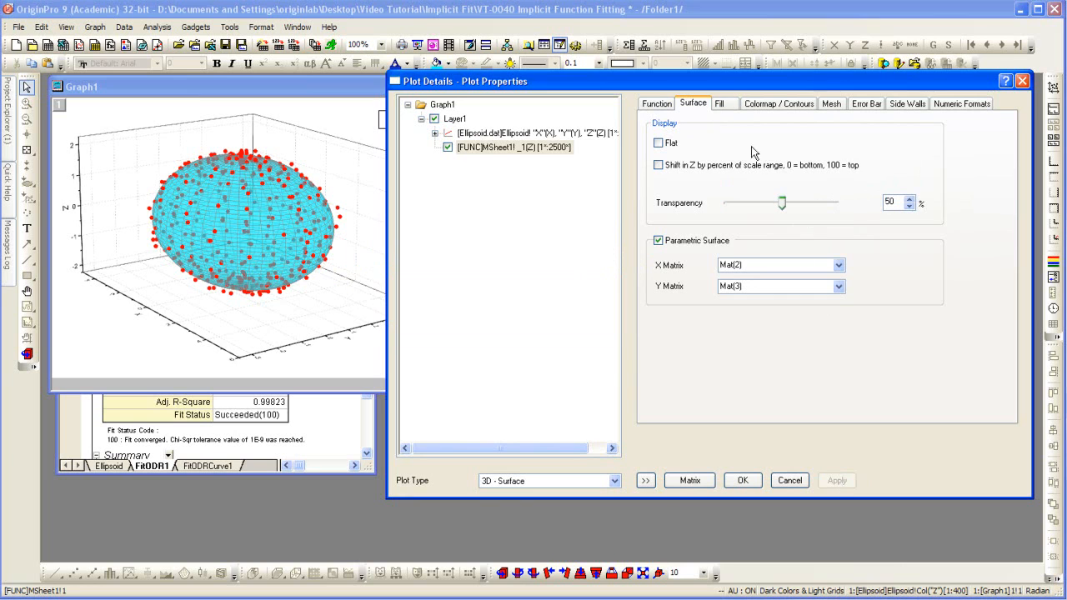
pyautogui.click(719, 104)
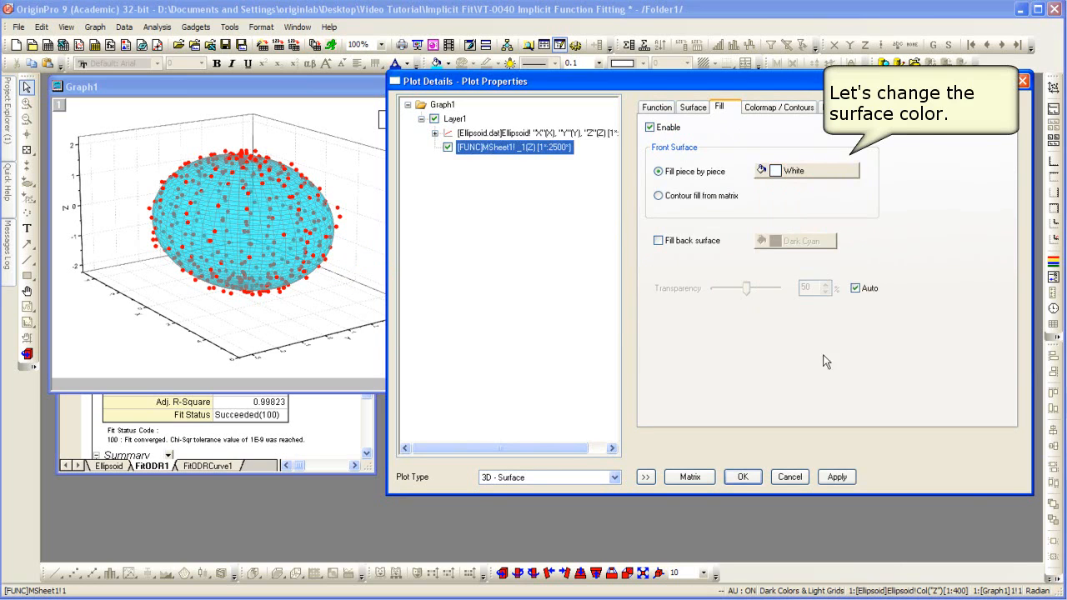
# Apply White as the surface's piece-by-piece fill colour
pyautogui.click(837, 476)
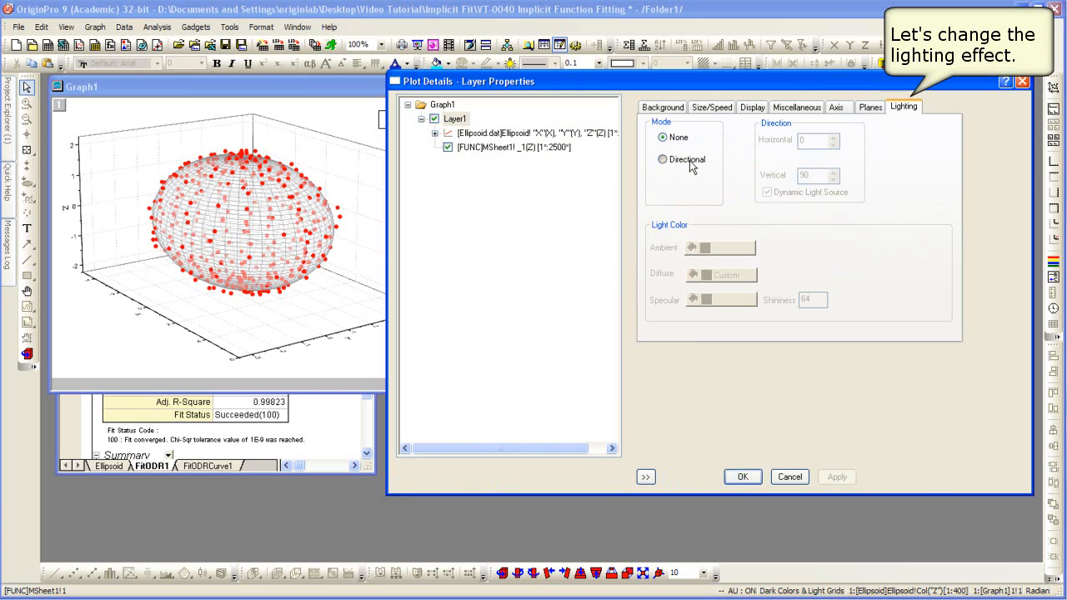
# Apply Directional lighting with Blue ambient light to Layer1 and confirm with OK
pyautogui.click(663, 159)
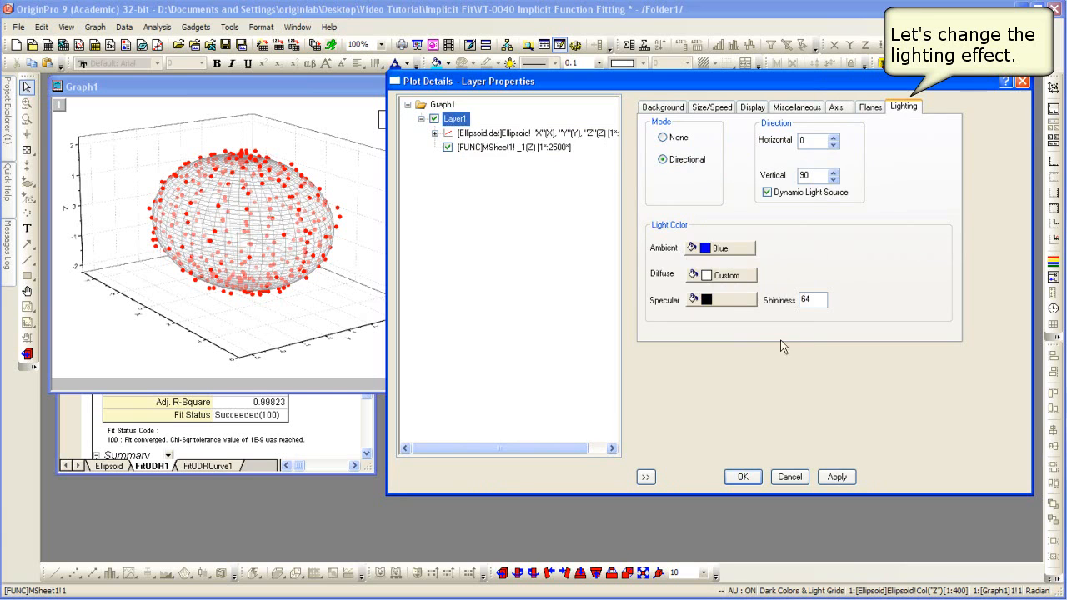
pyautogui.click(836, 476)
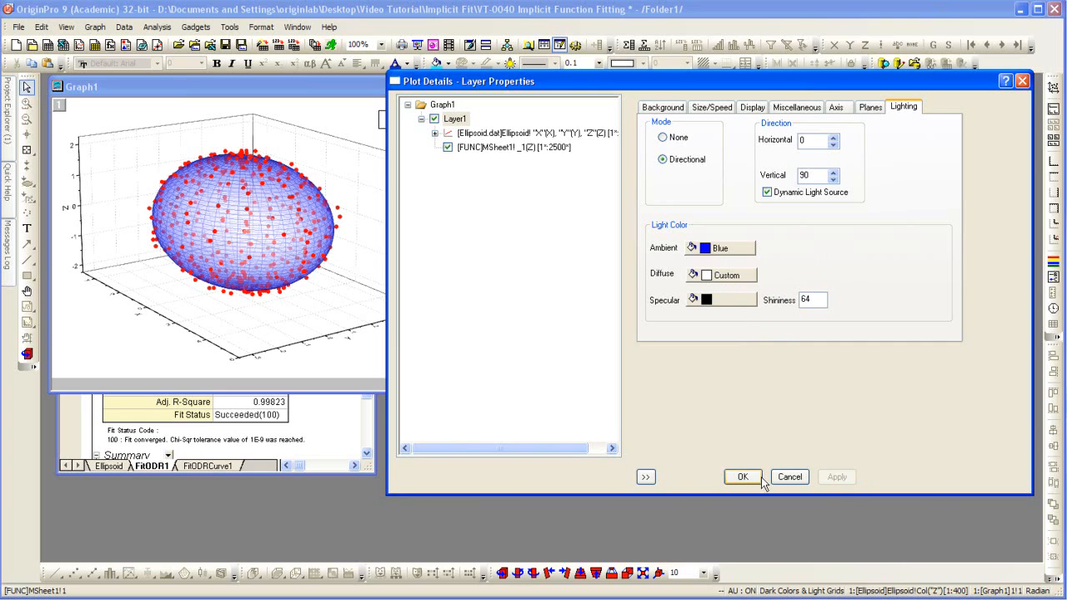
pyautogui.click(743, 476)
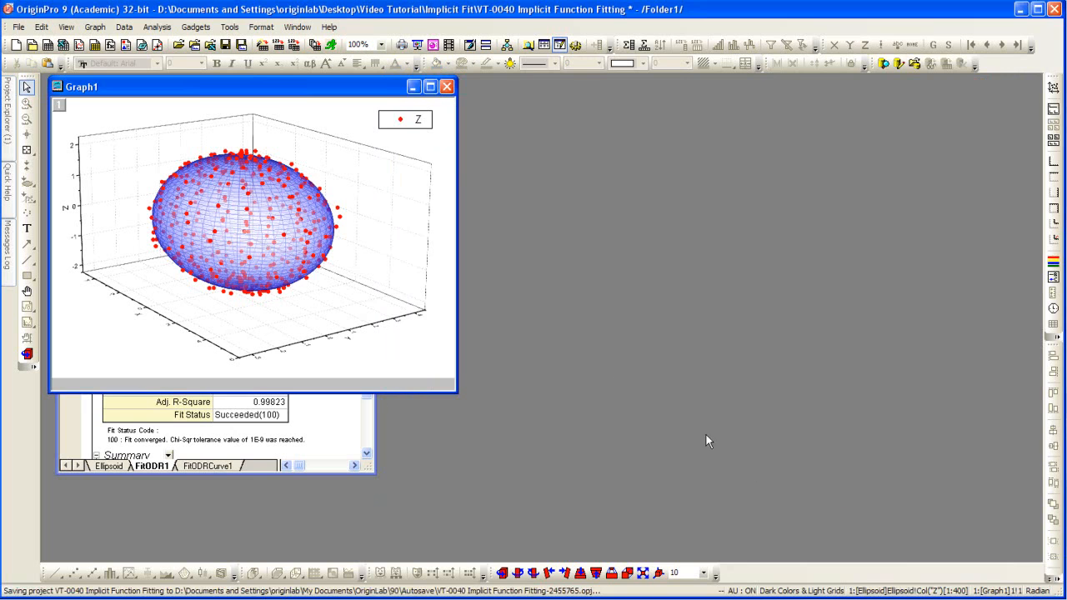